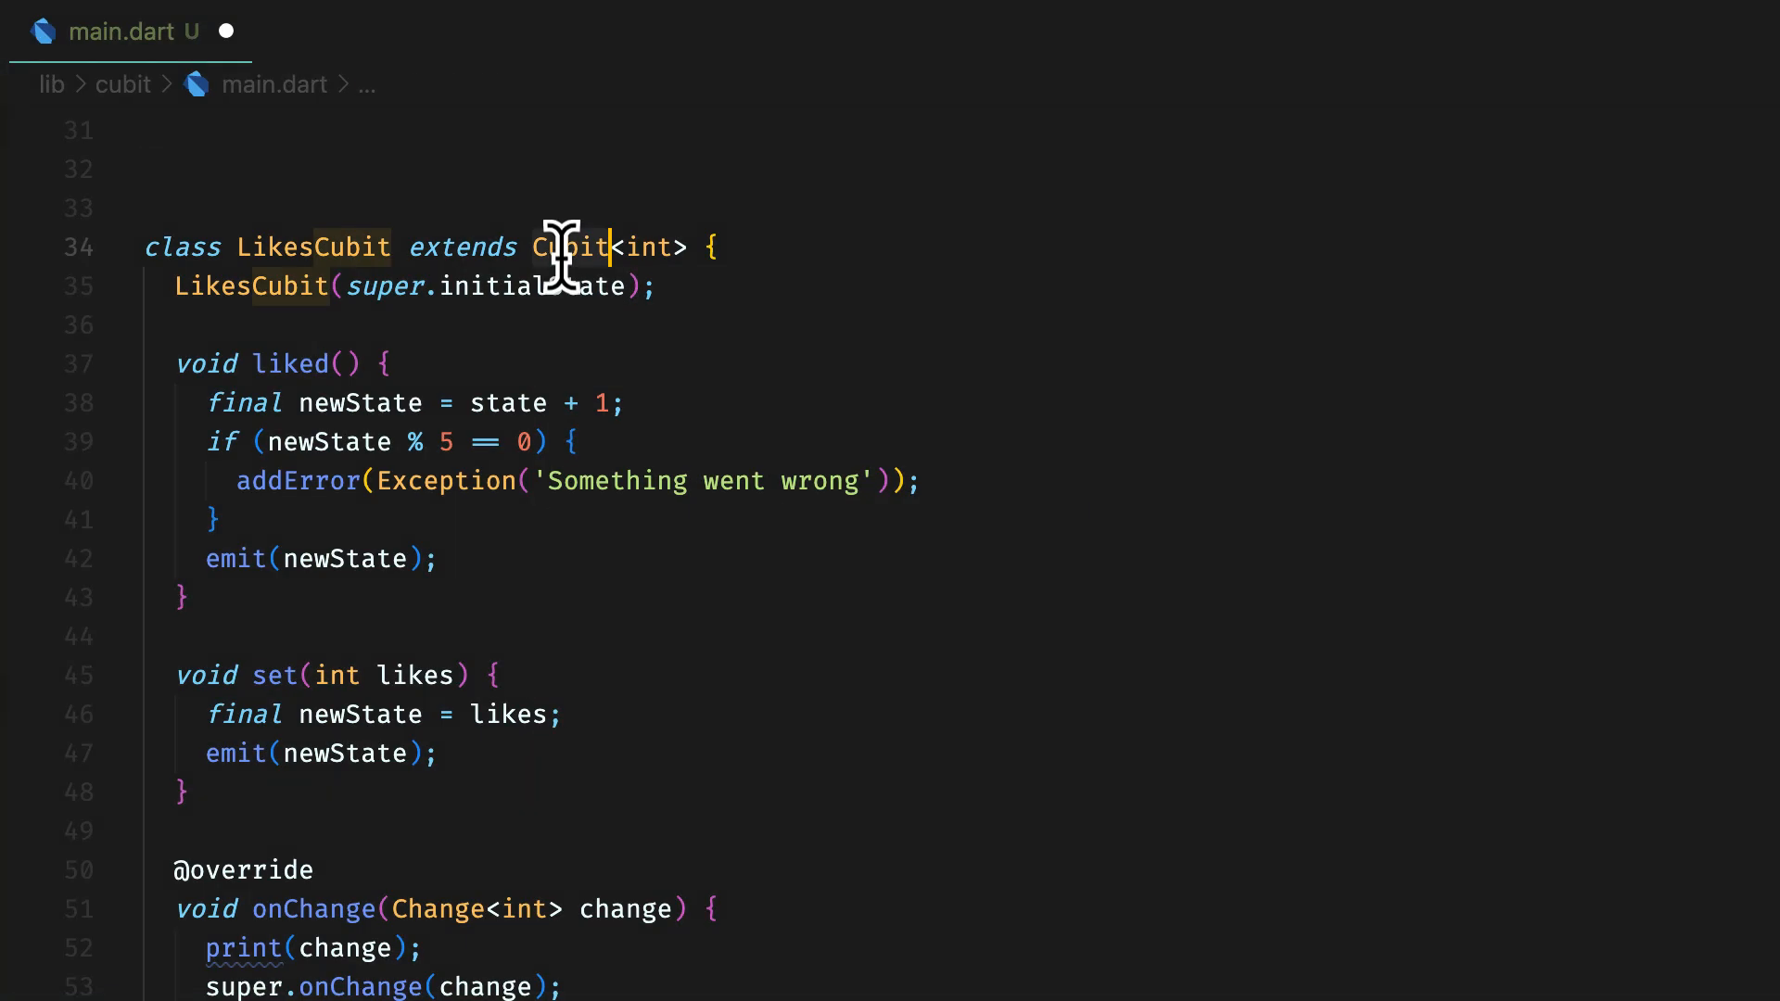
Step: Rename LikesCubit to LikesBloc extending Bloc and declare an abstract LikesEvent class
text(Bloc)
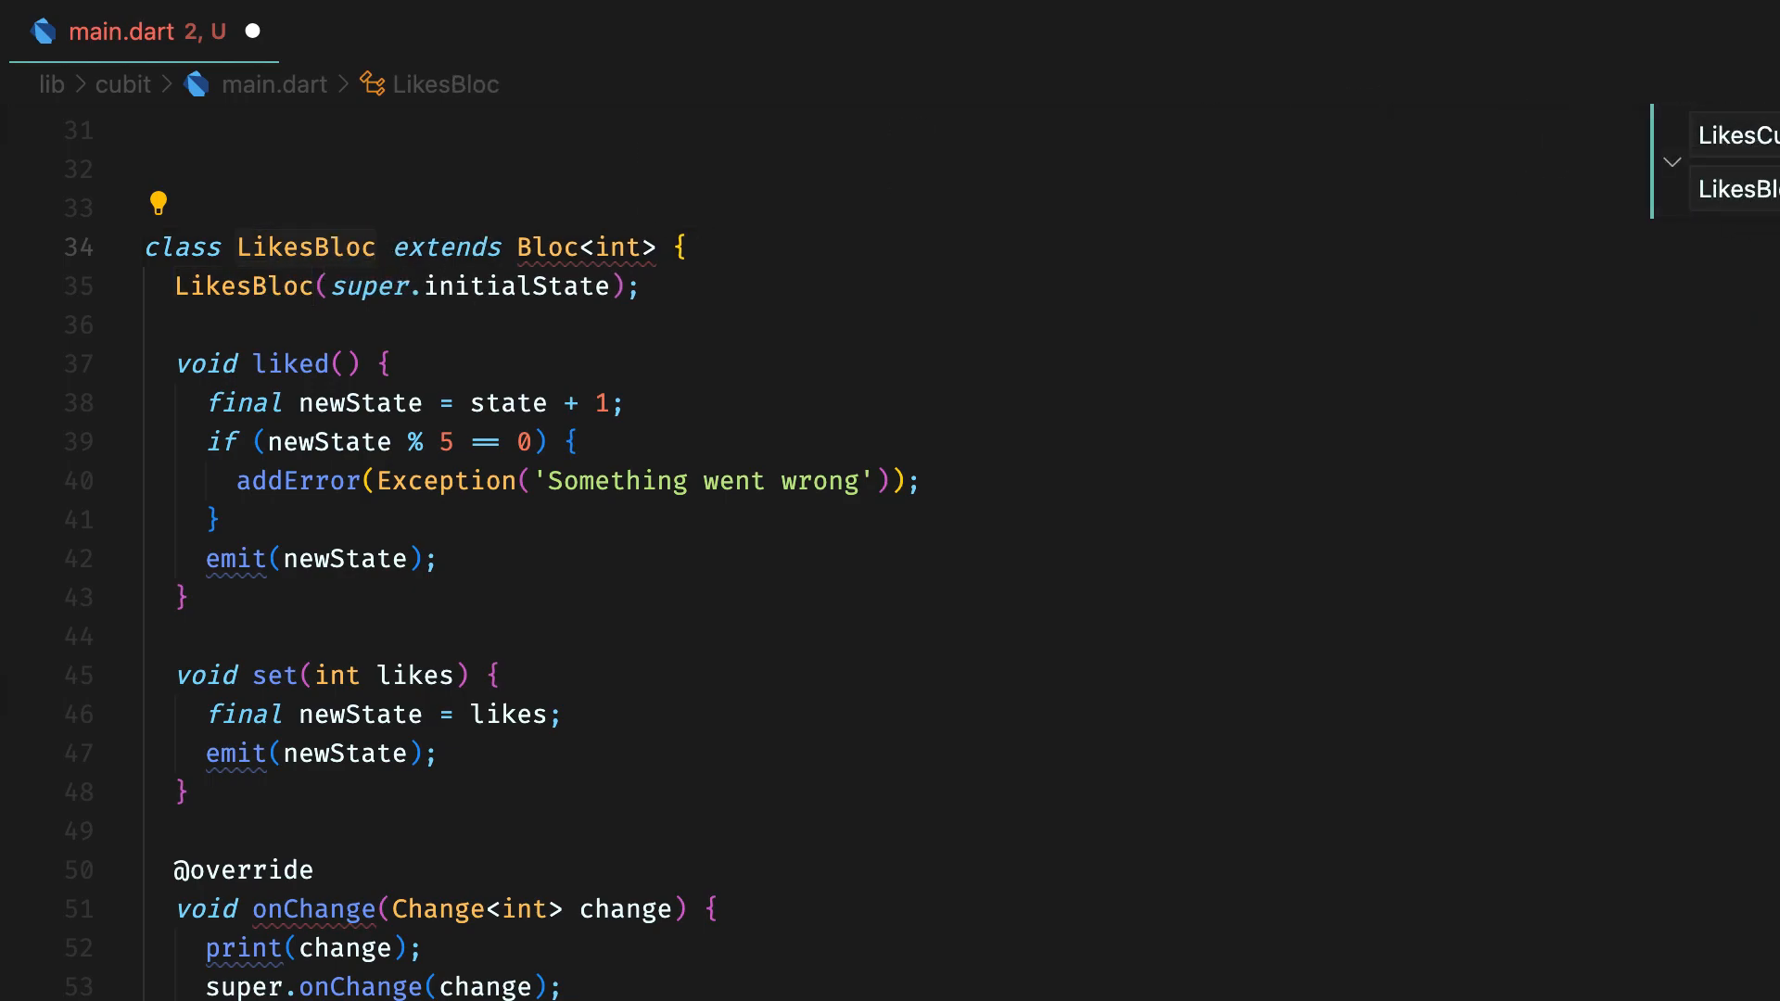
click(143, 208)
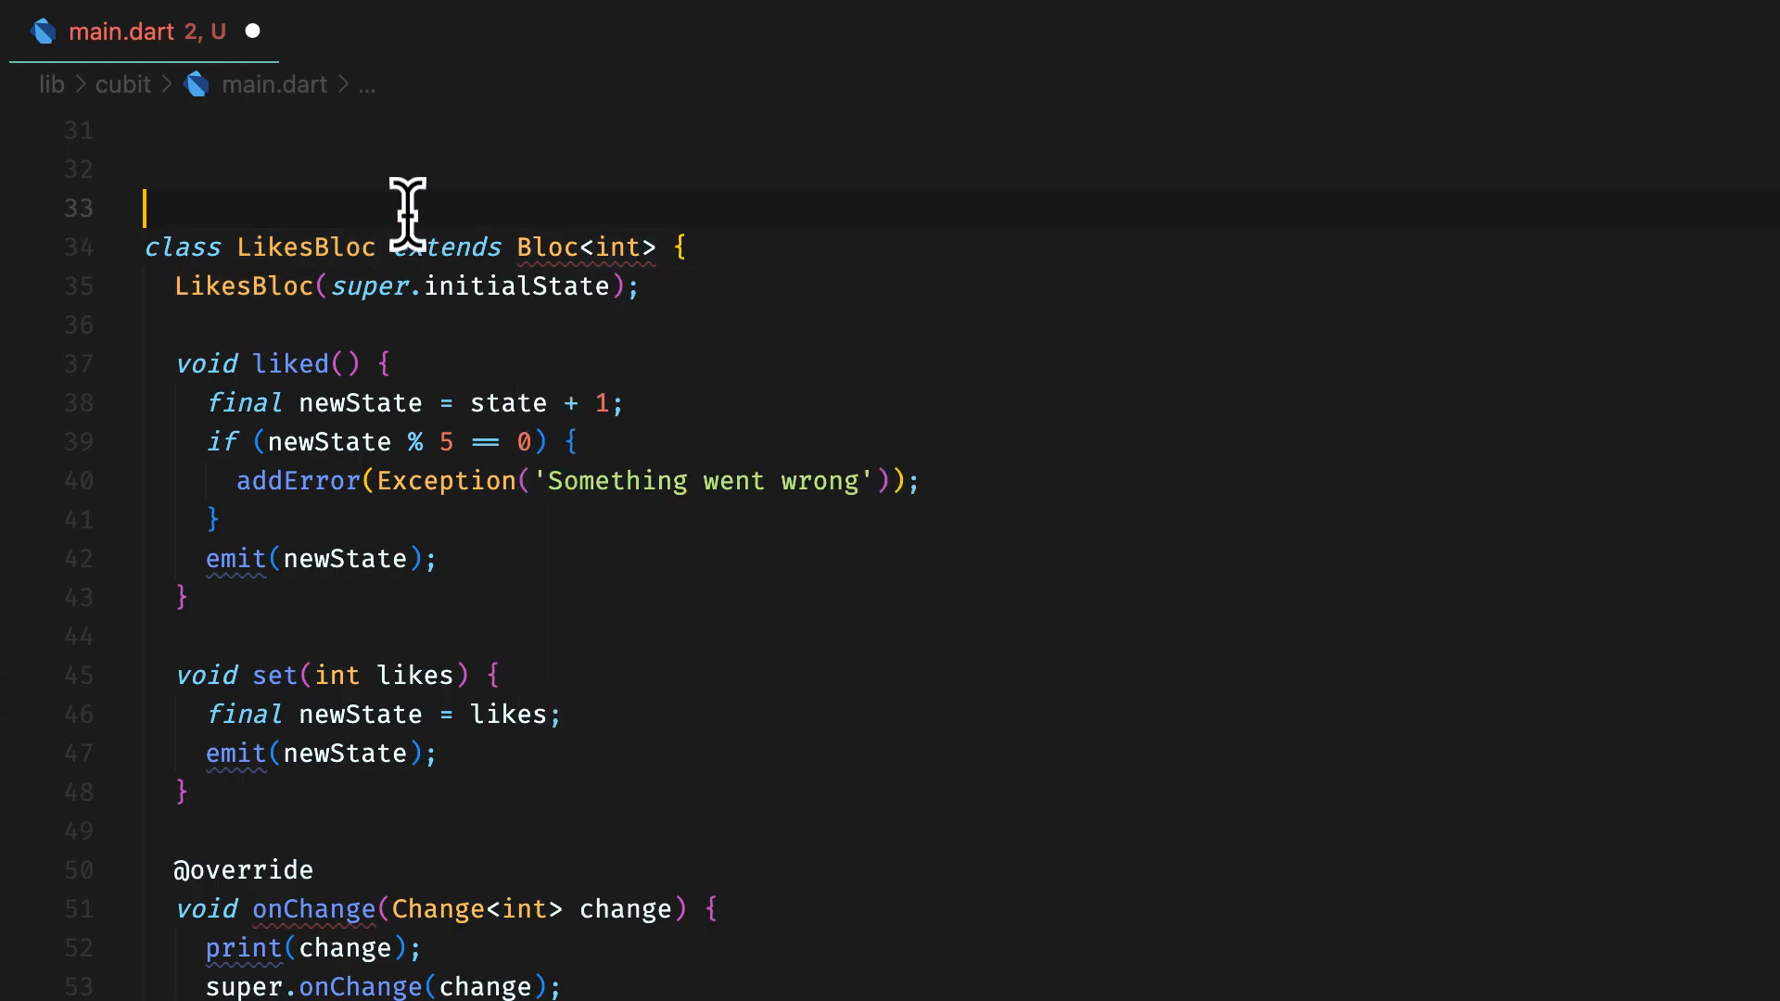
text(abstract class LikesEvent)
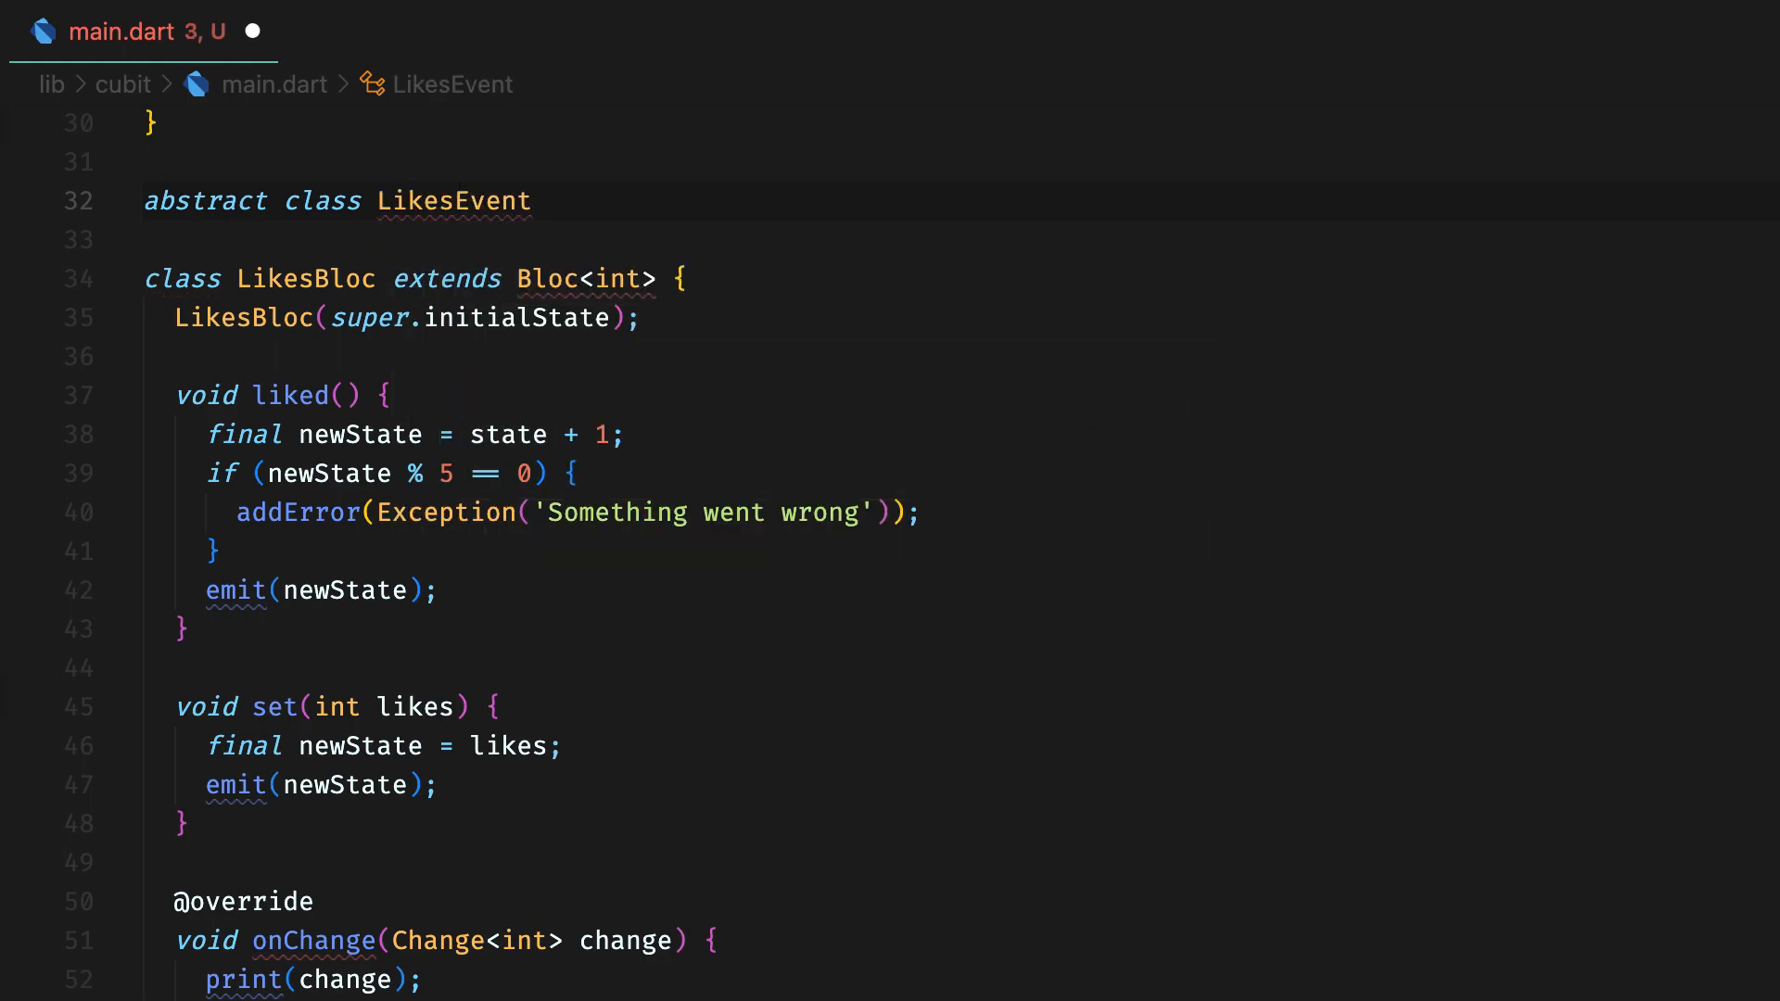
text({})
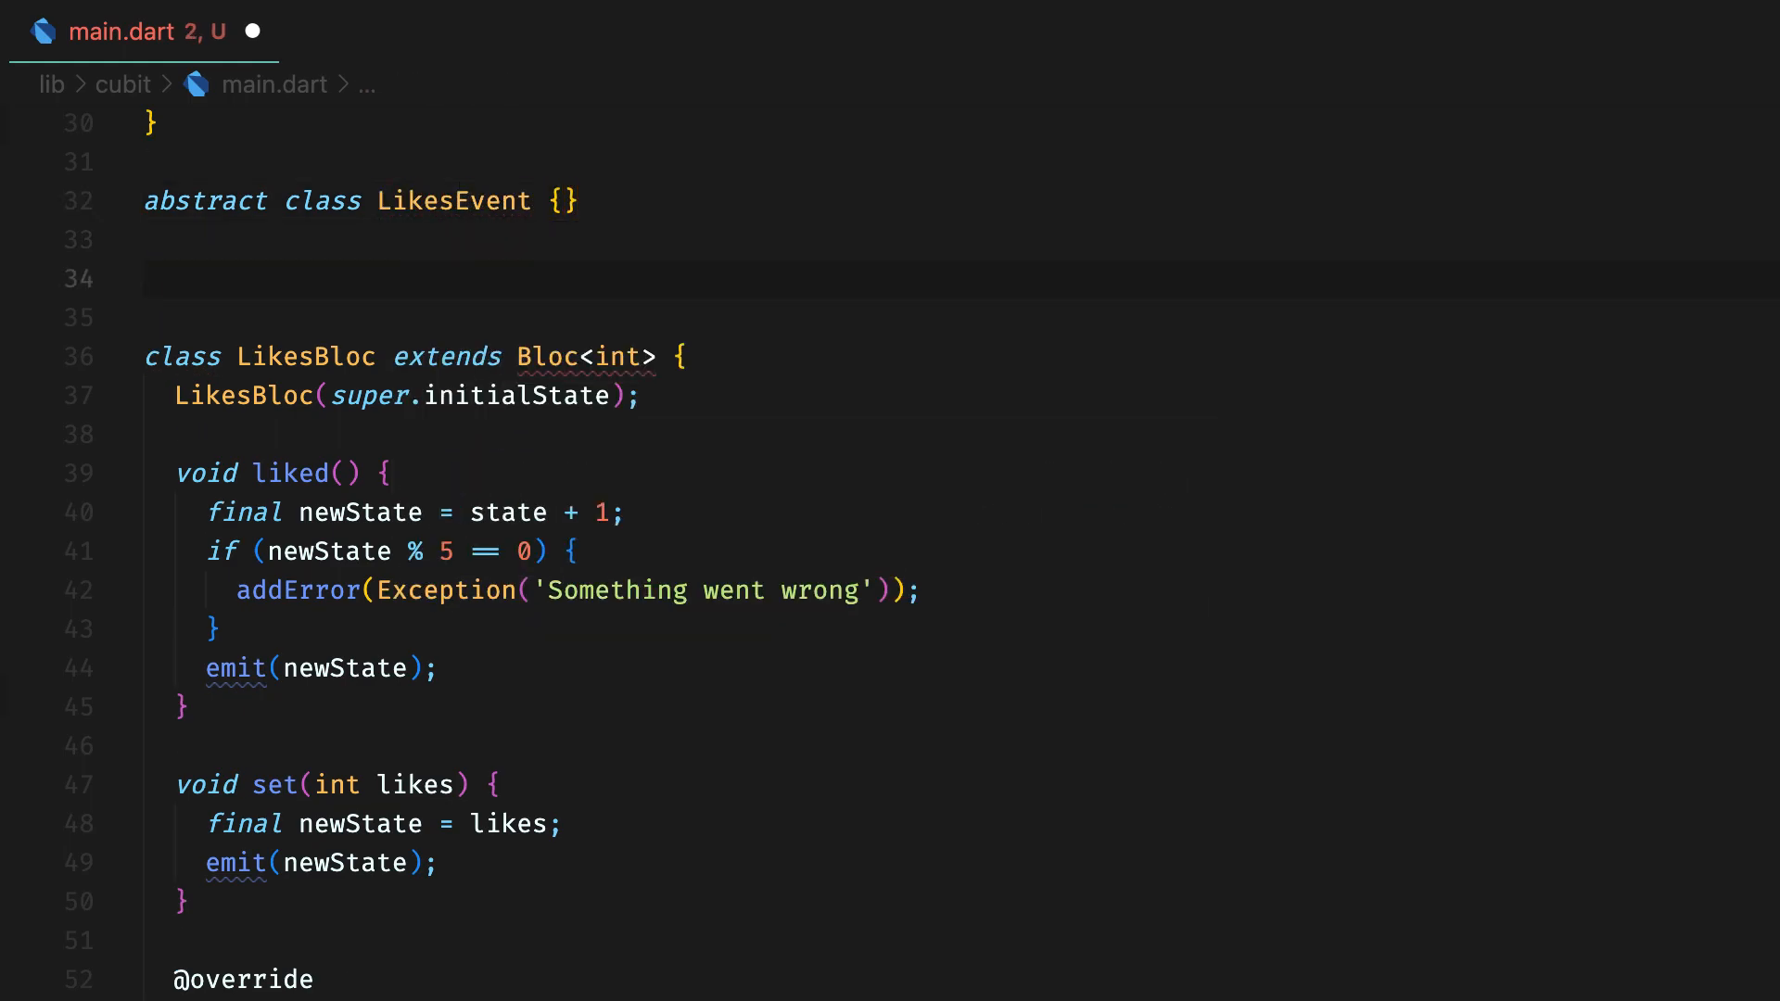
Step: Declare Liked and Set as empty subclasses of LikesEvent
text(class Liked extends LikesEvent {)
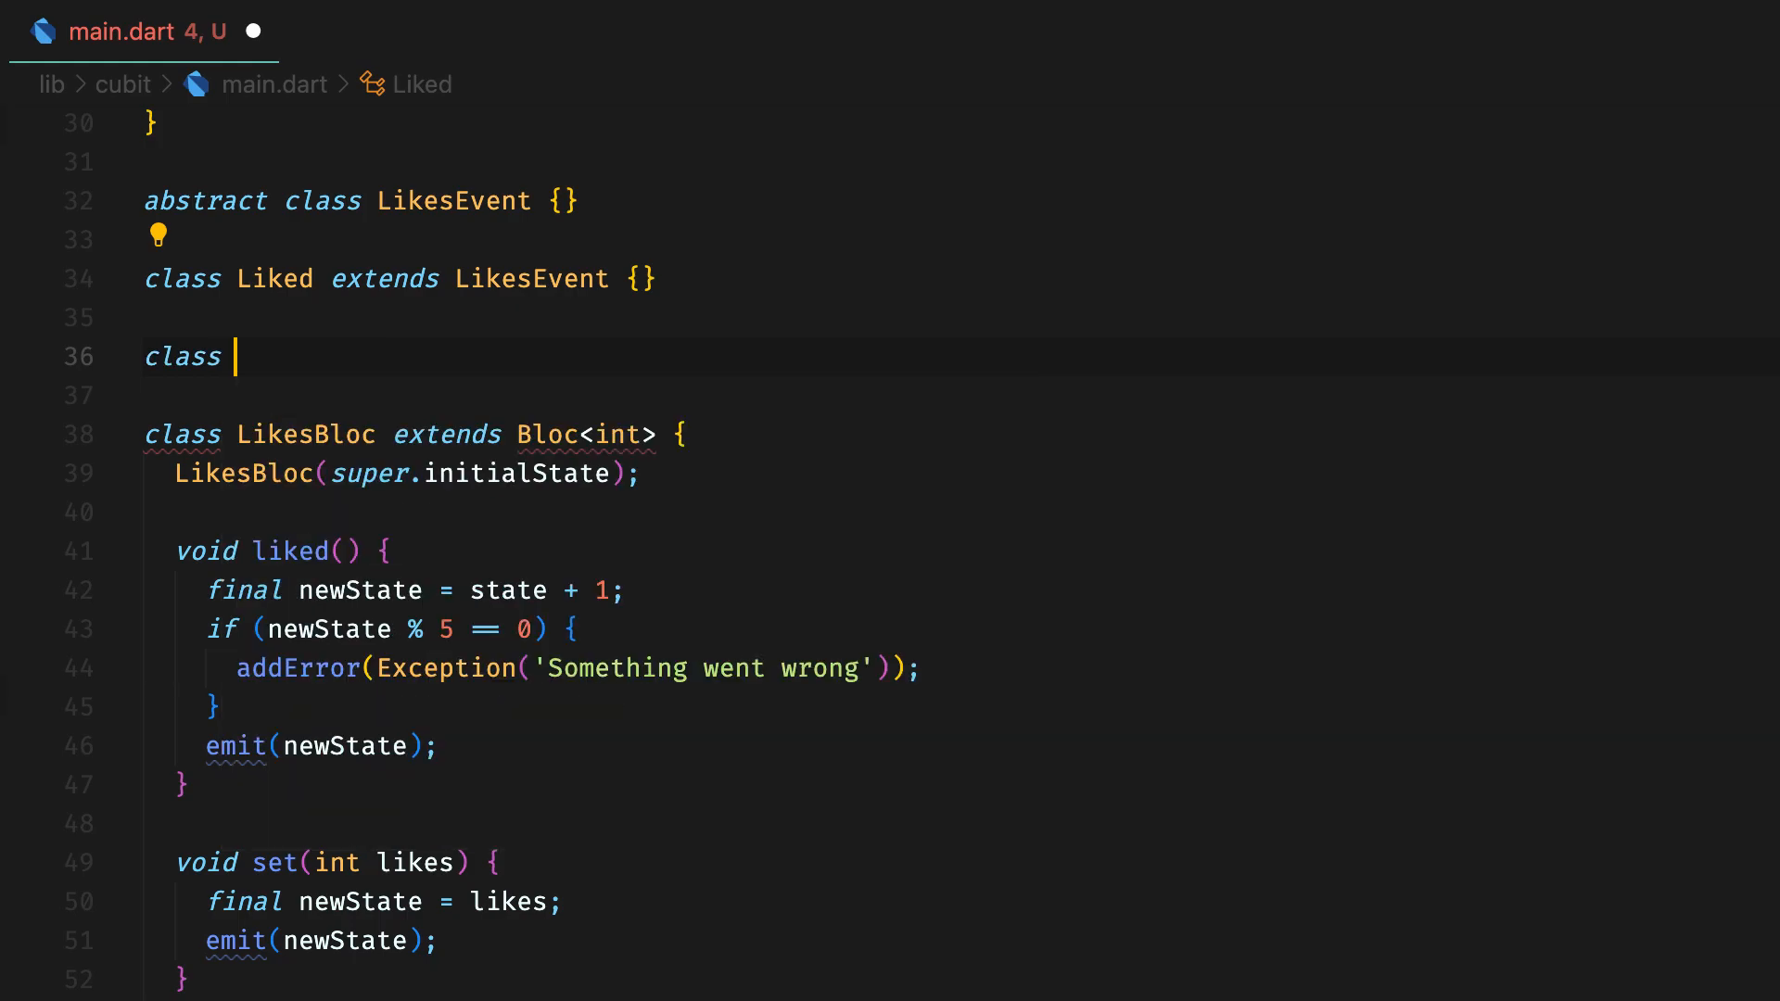
text(Set extends)
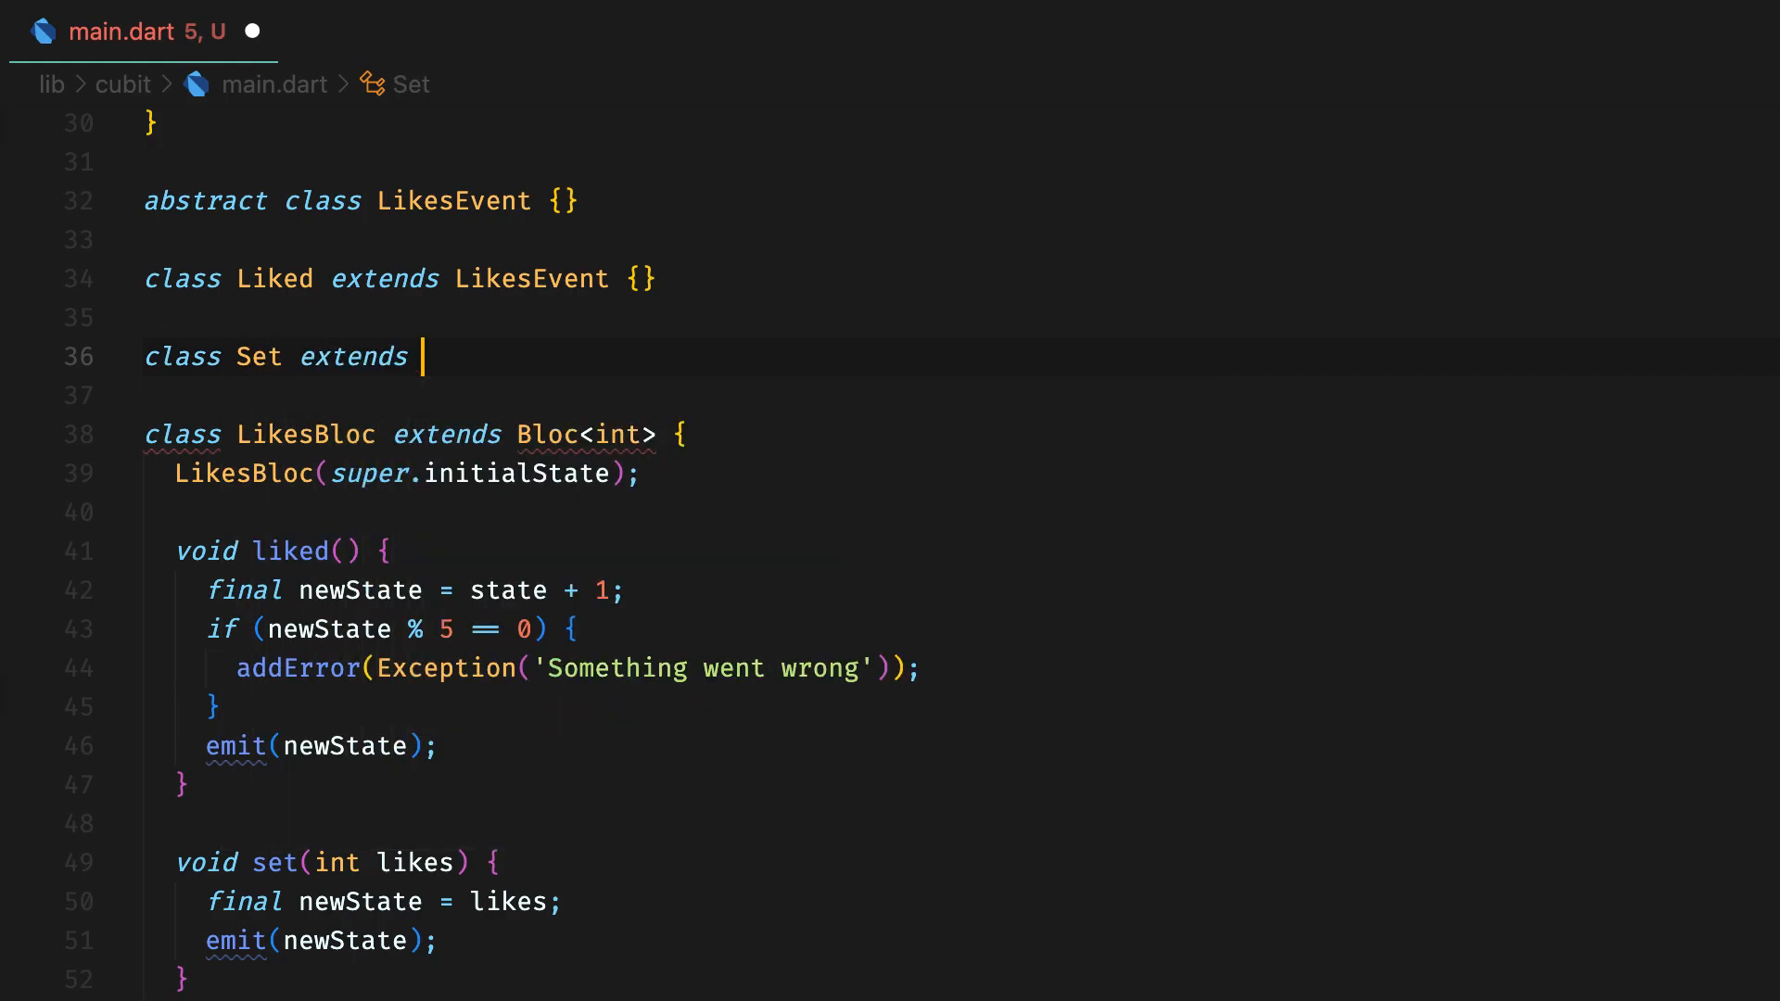
text(LikesEvent)
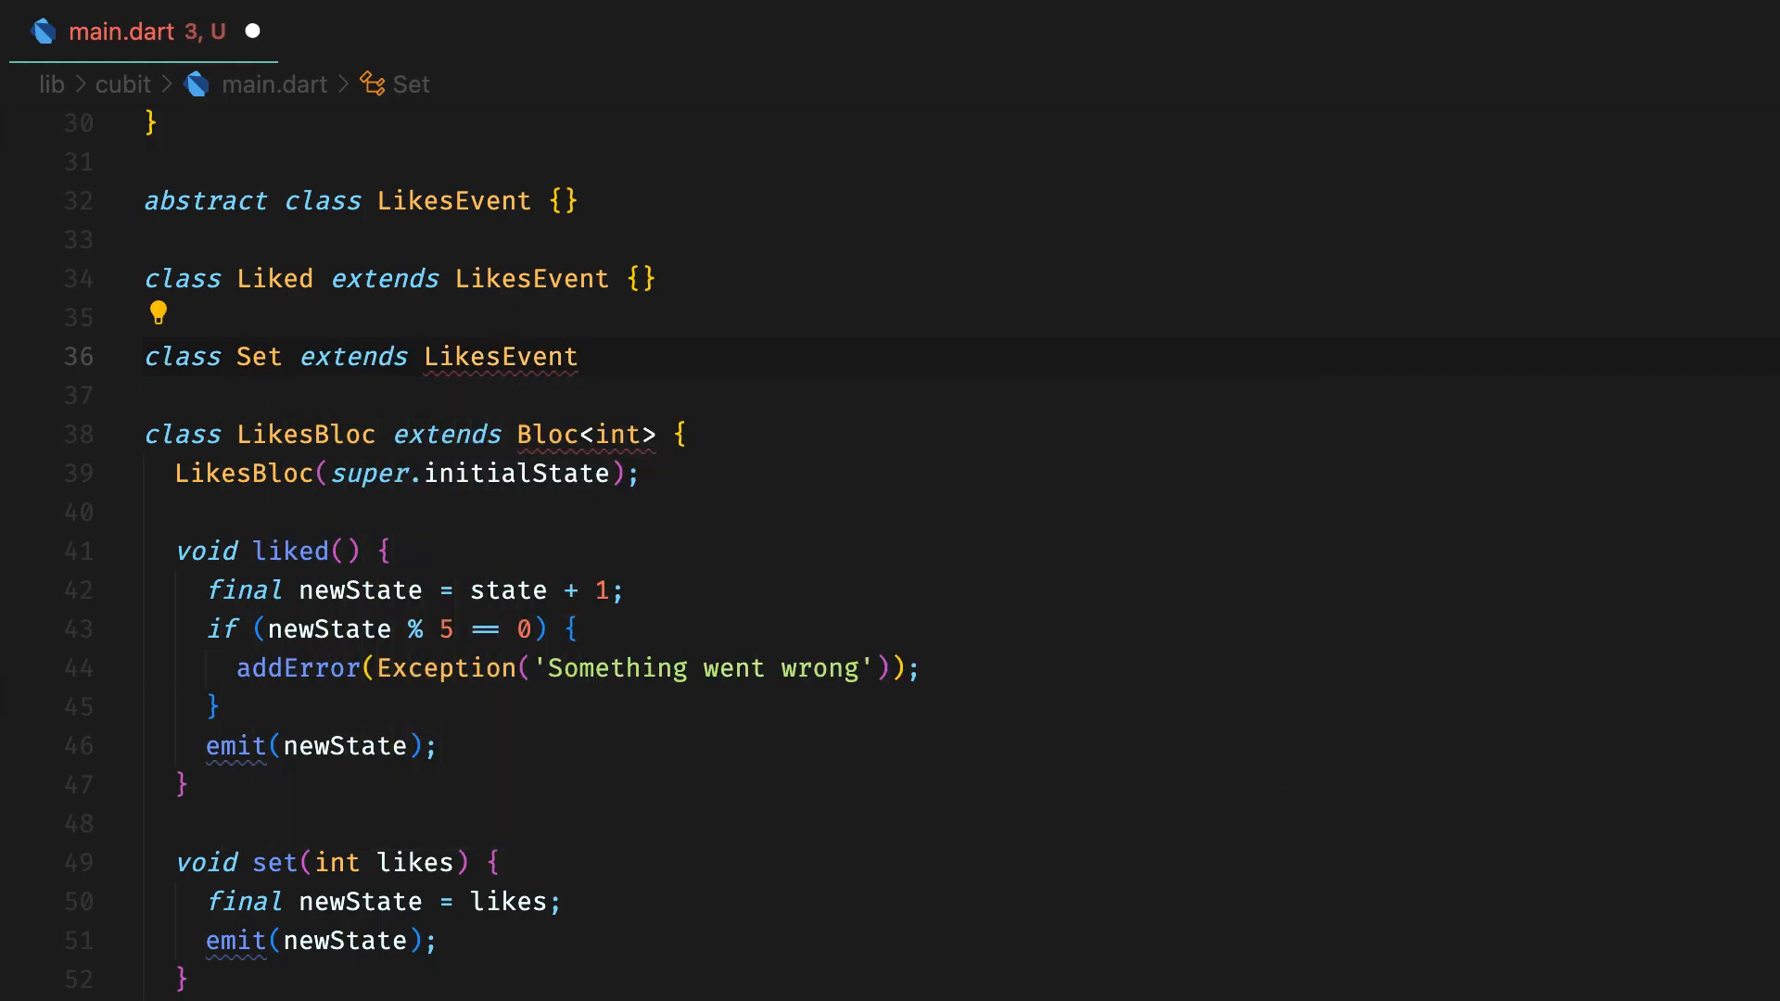
text({})
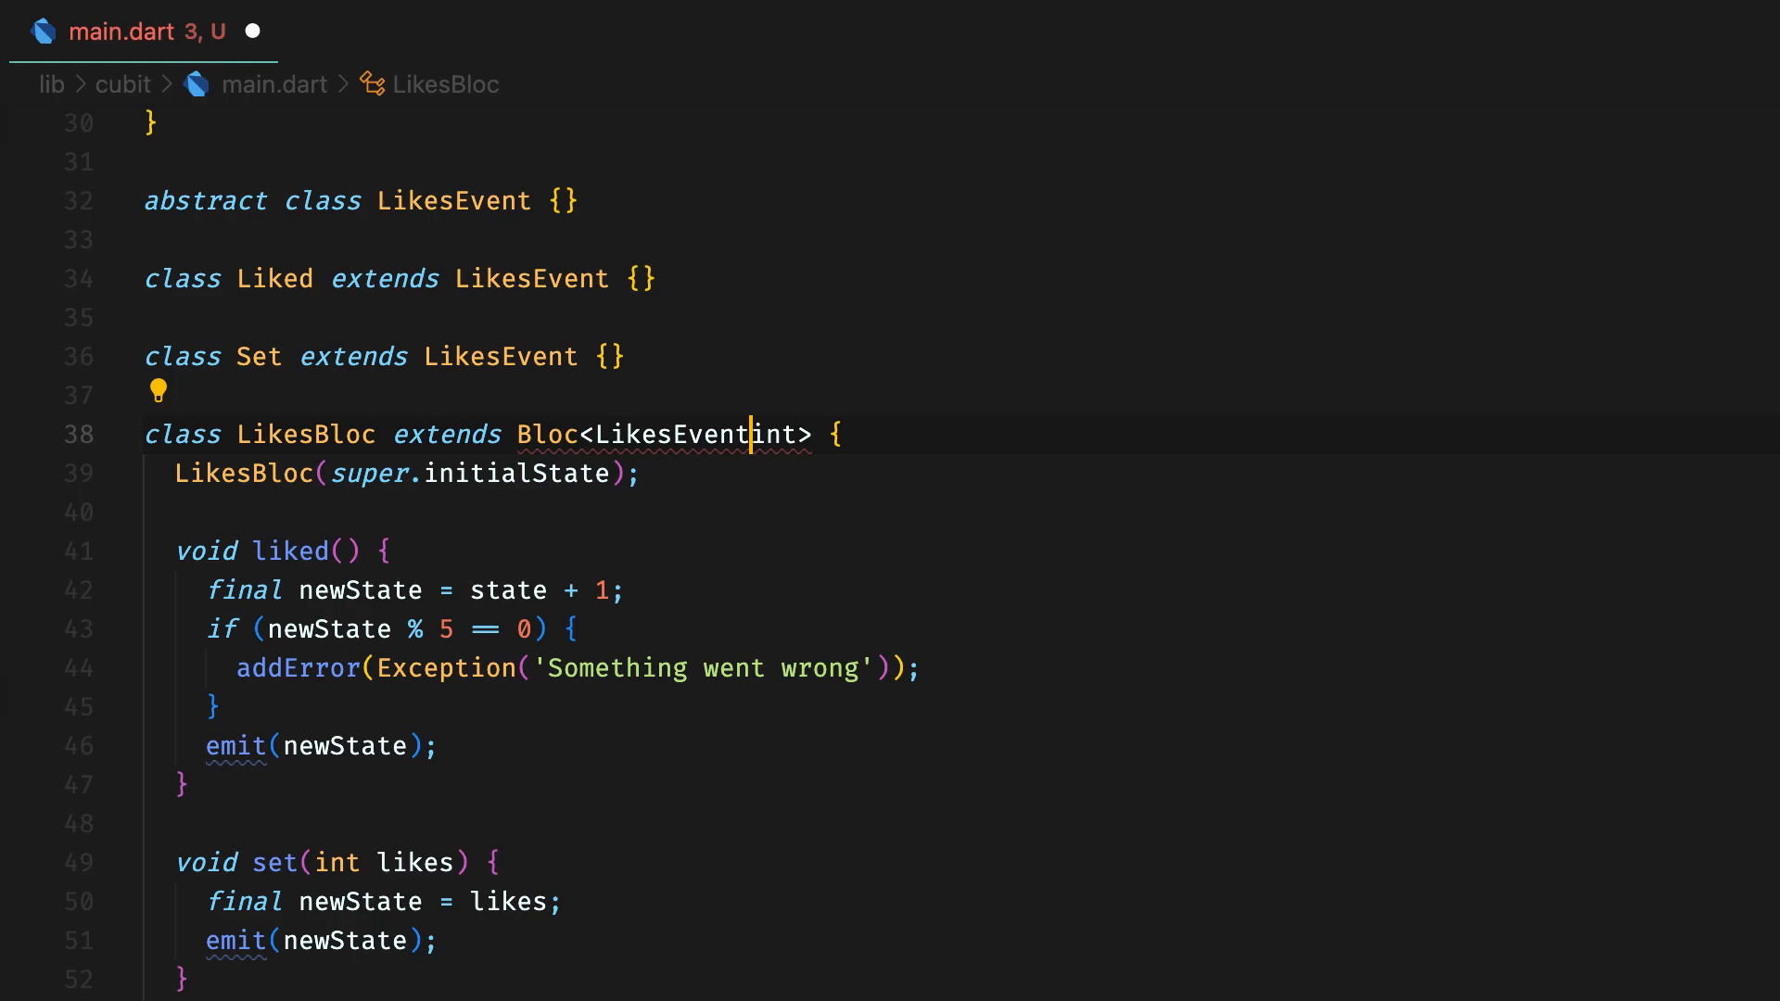
Step: Make LikesBloc extend Bloc<LikesEvent, int> by adding the comma between type parameters
text(,)
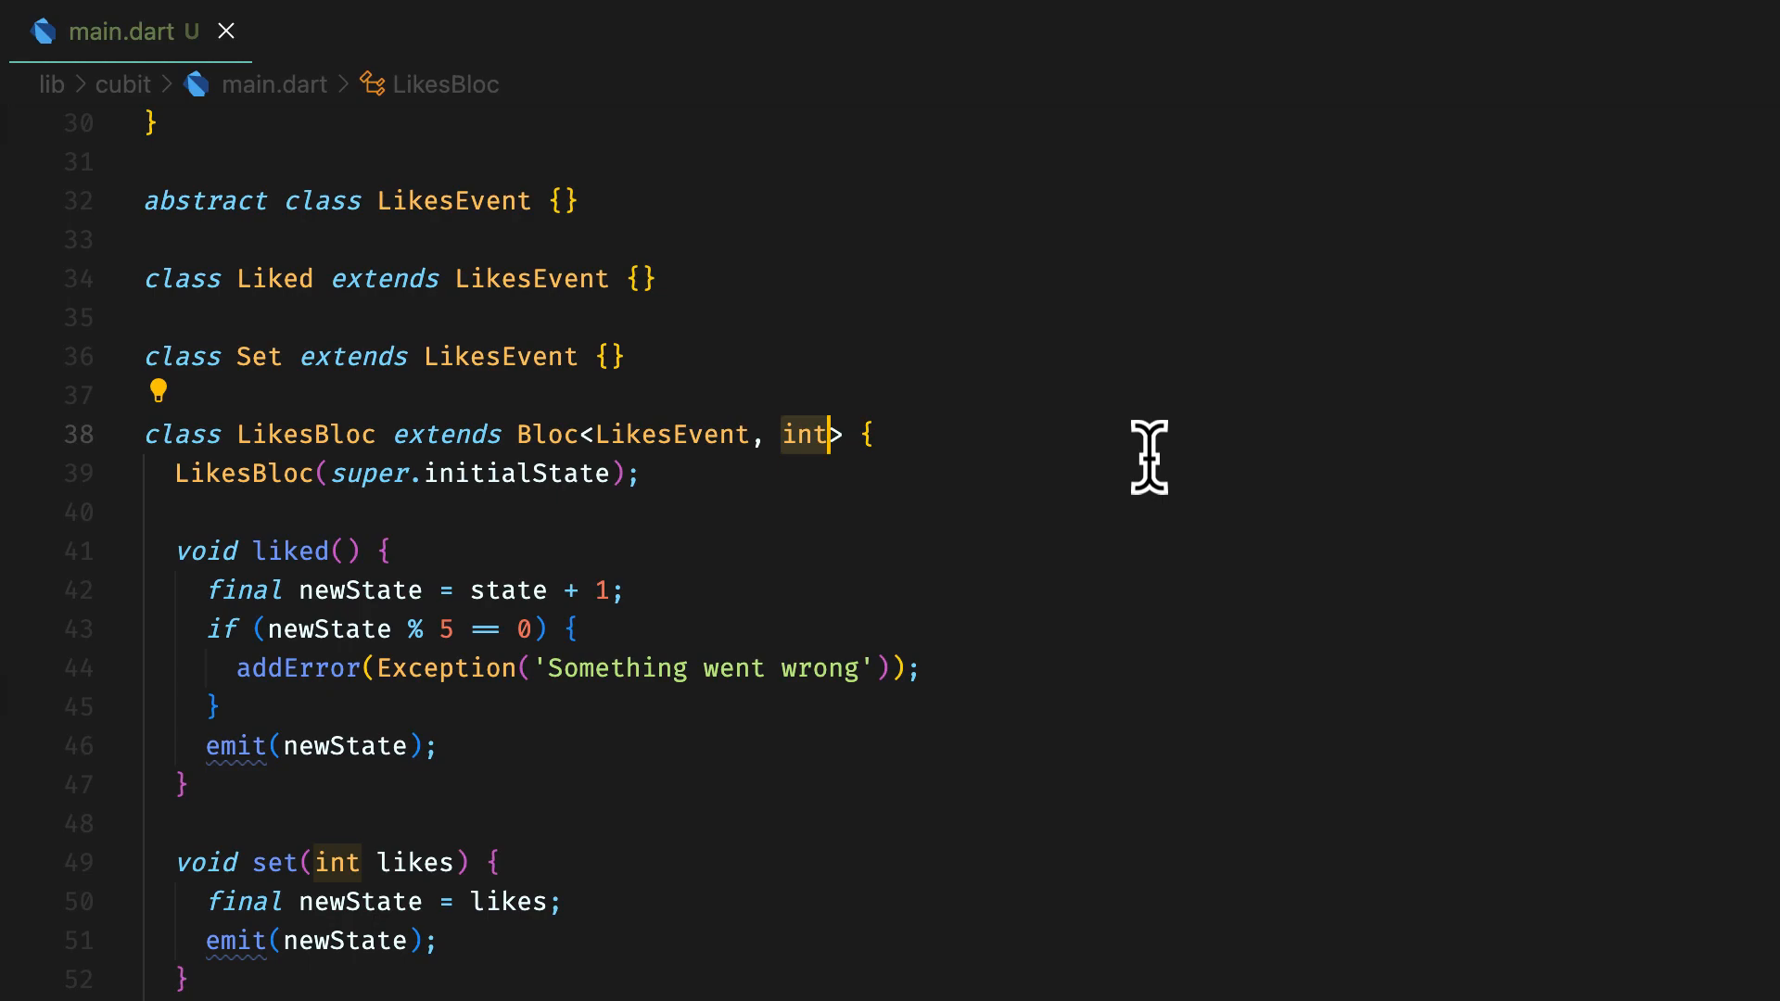
mouse_move(438, 475)
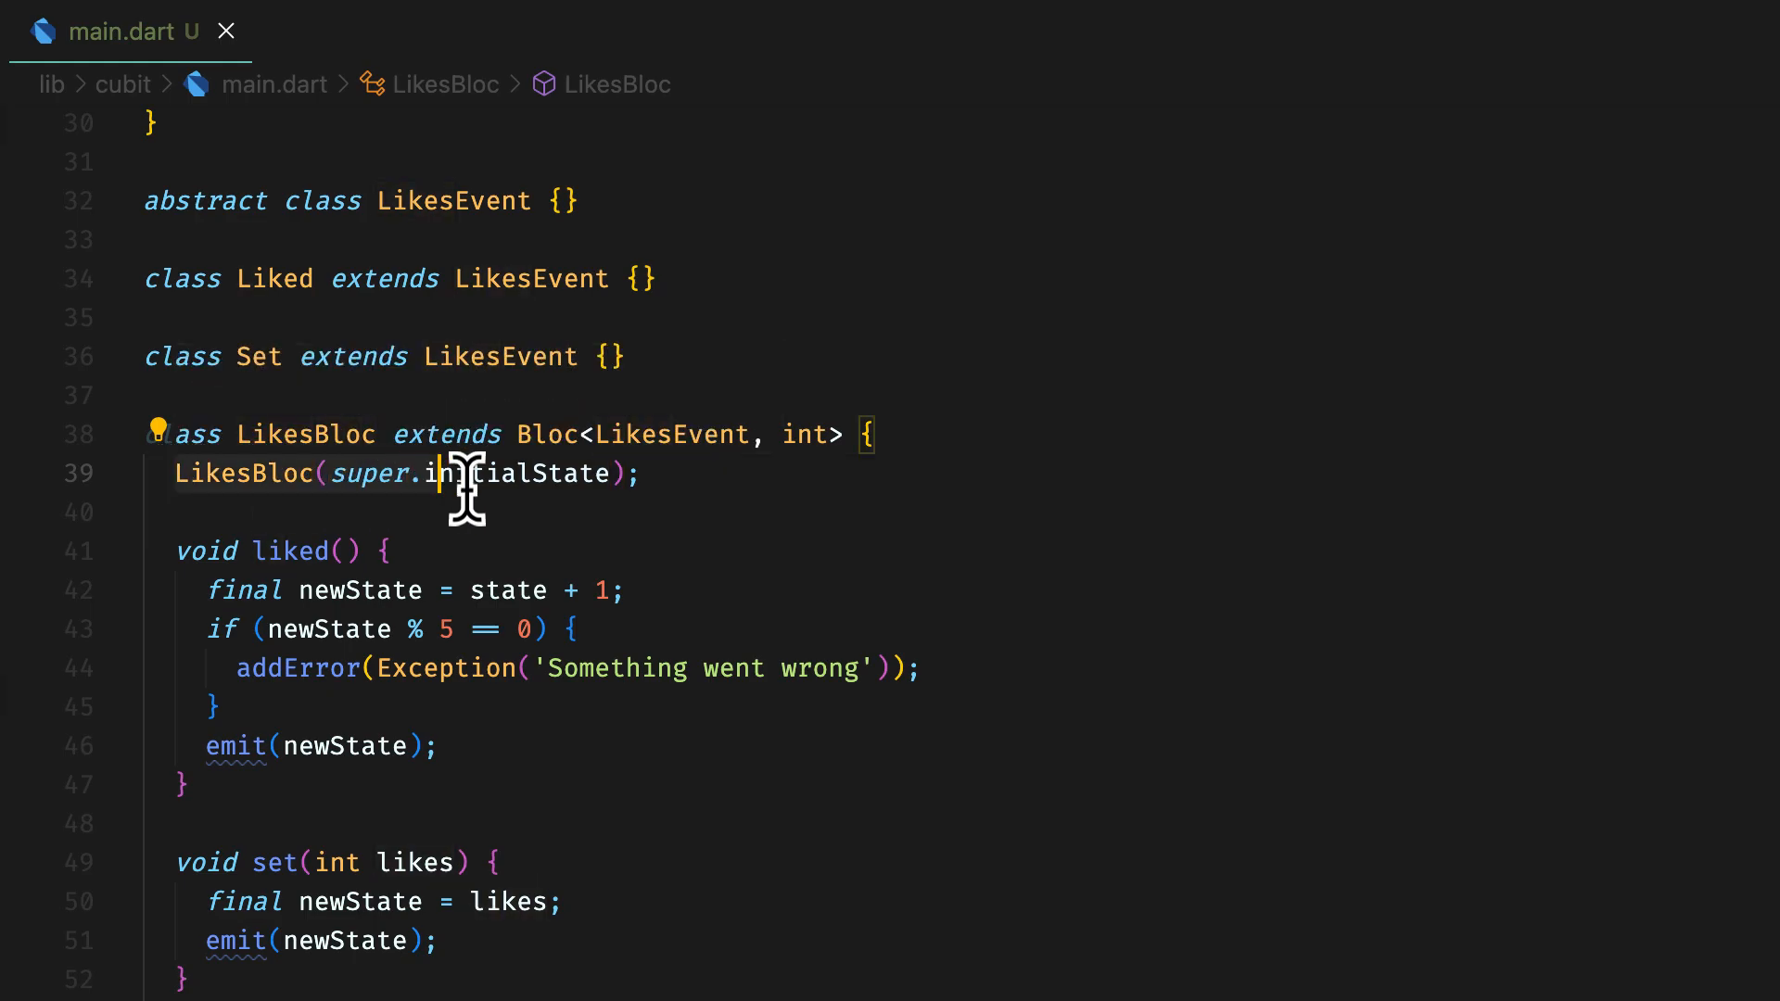
mouse_move(1181, 487)
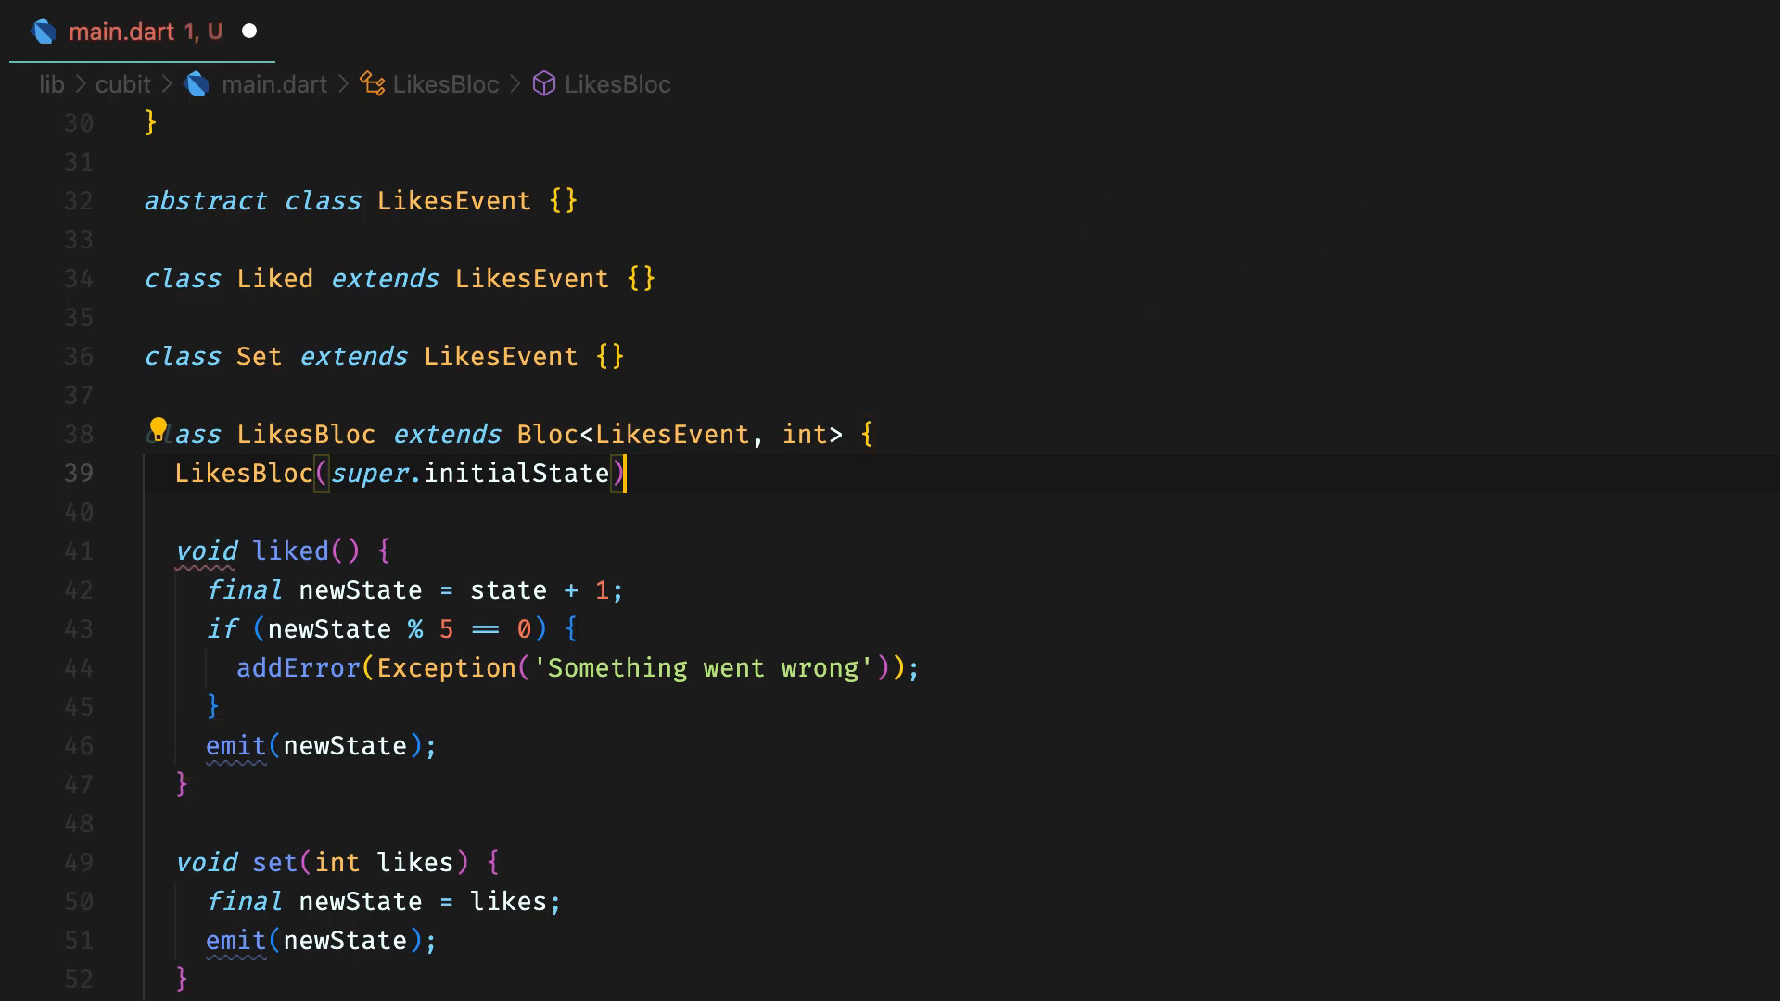
Step: Register an on<Liked> handler in the constructor calling a renamed _liked(emit) method
text(on<Liked>)
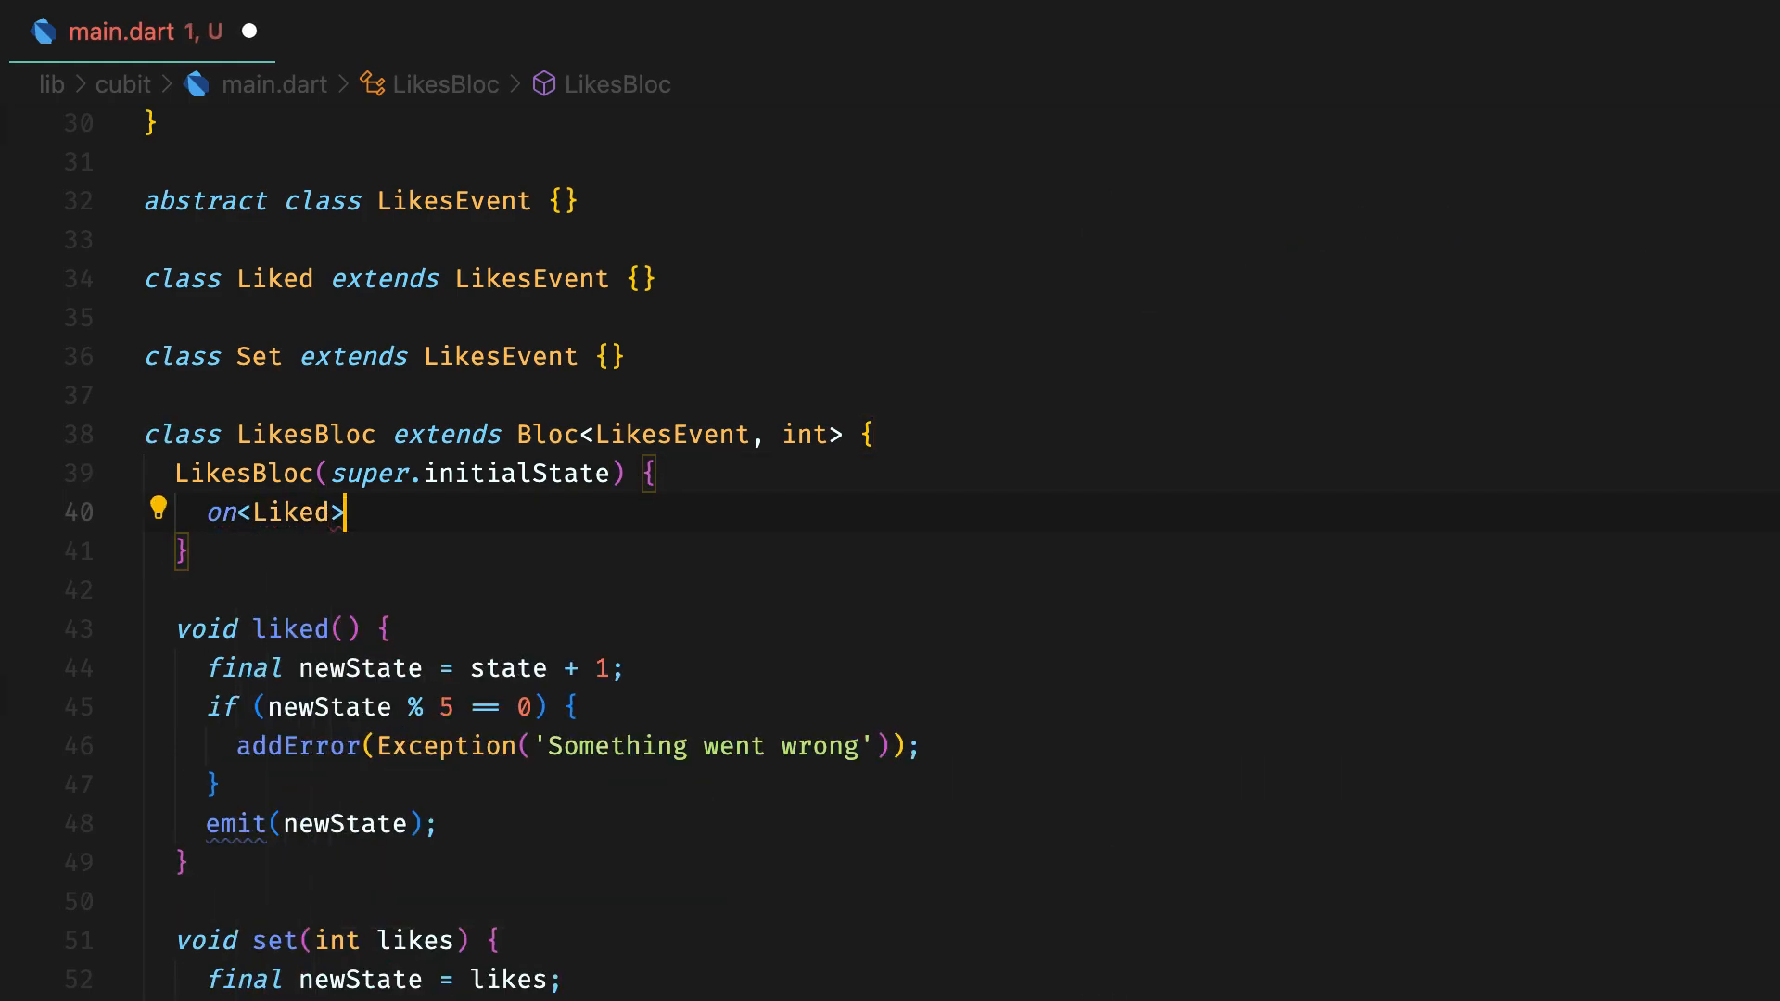
text(()
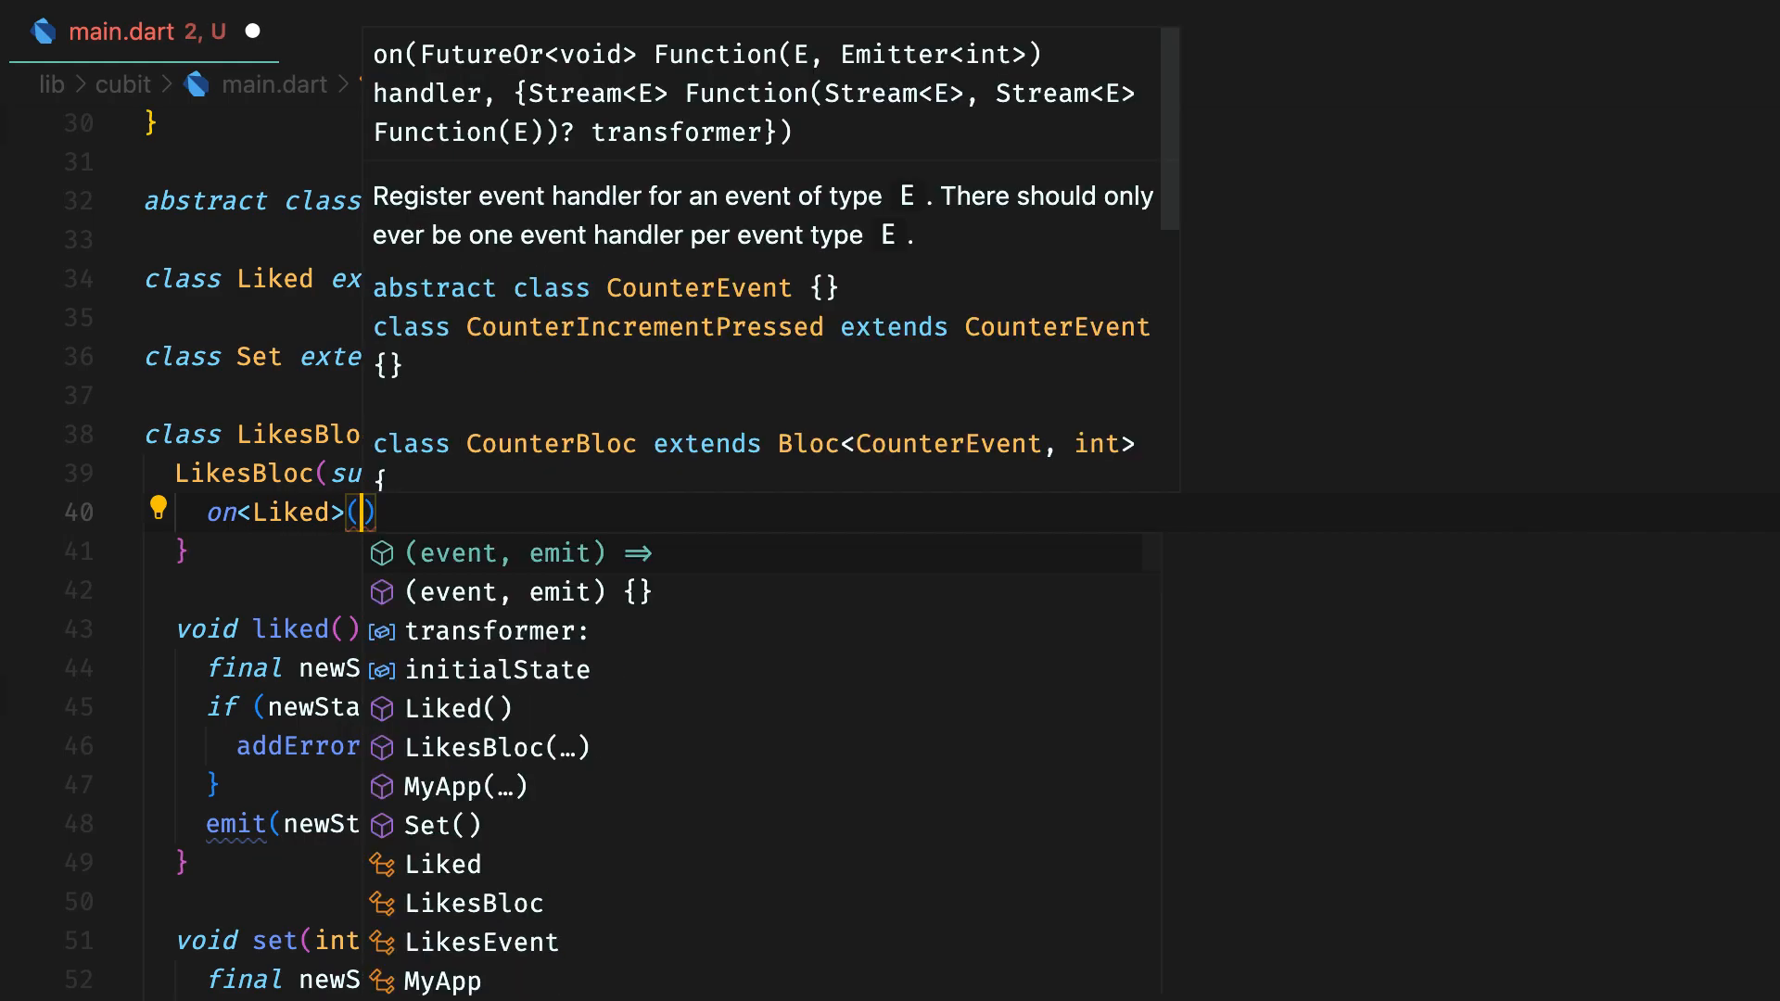
click(512, 552)
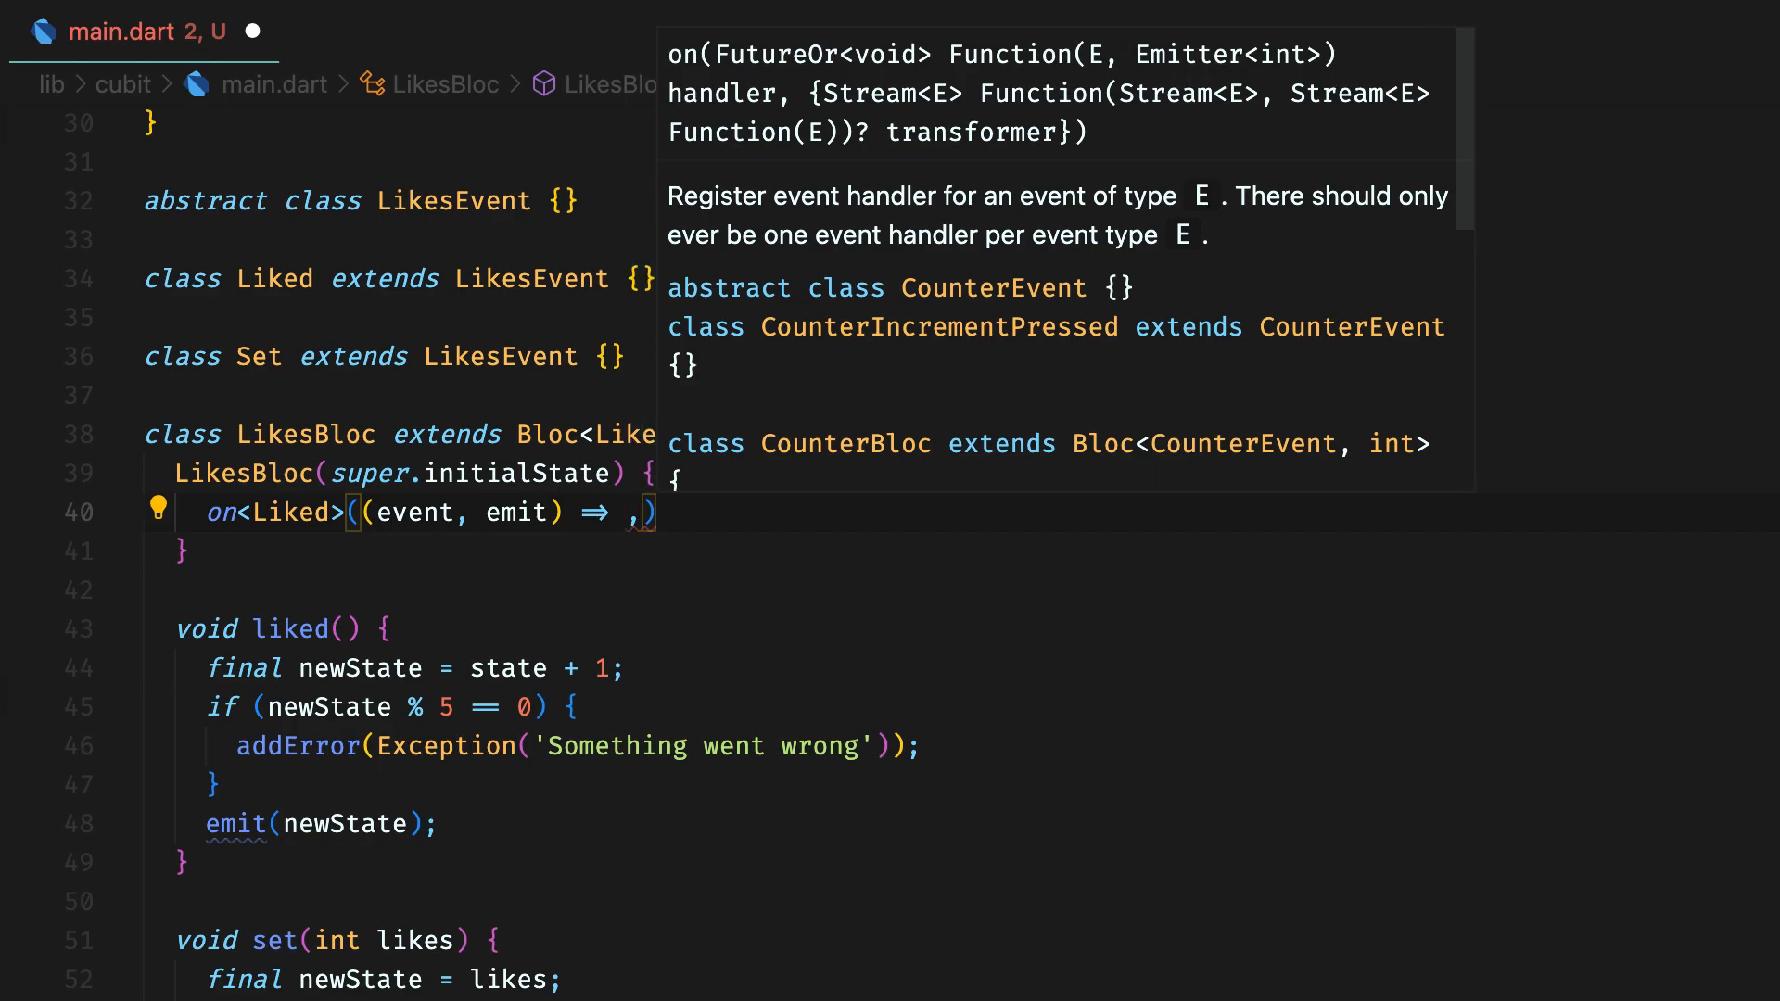
text(_liked)
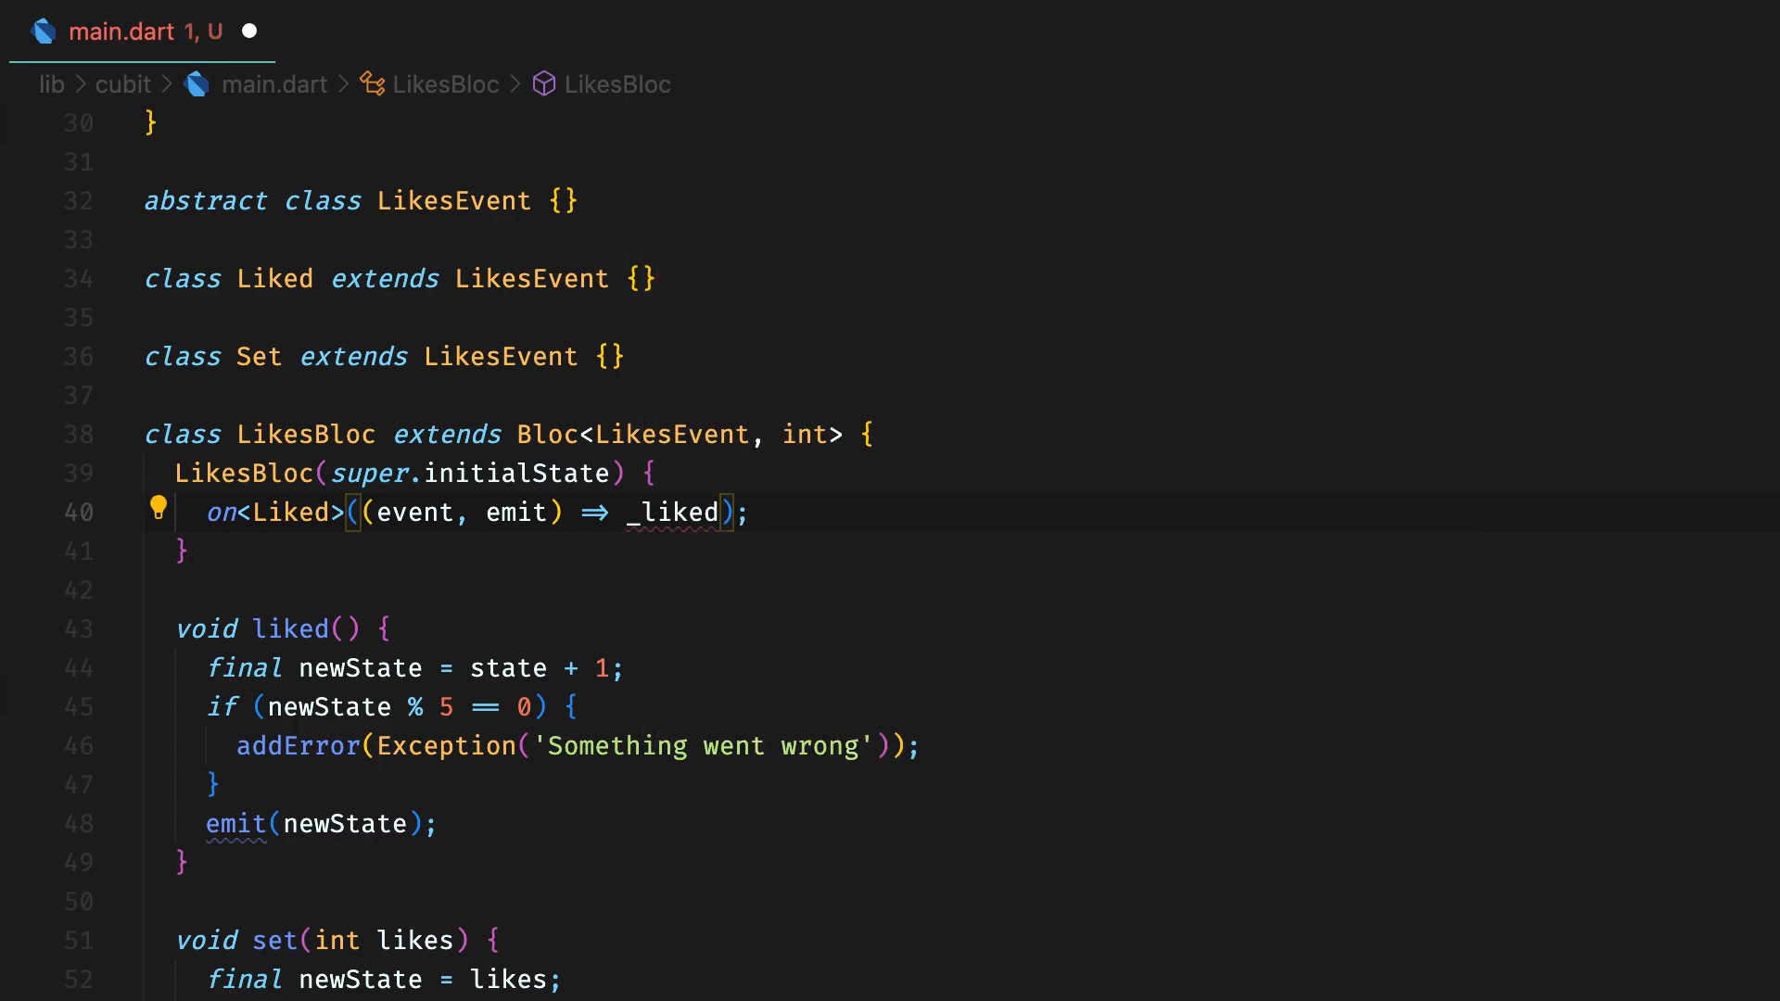
text((emit)
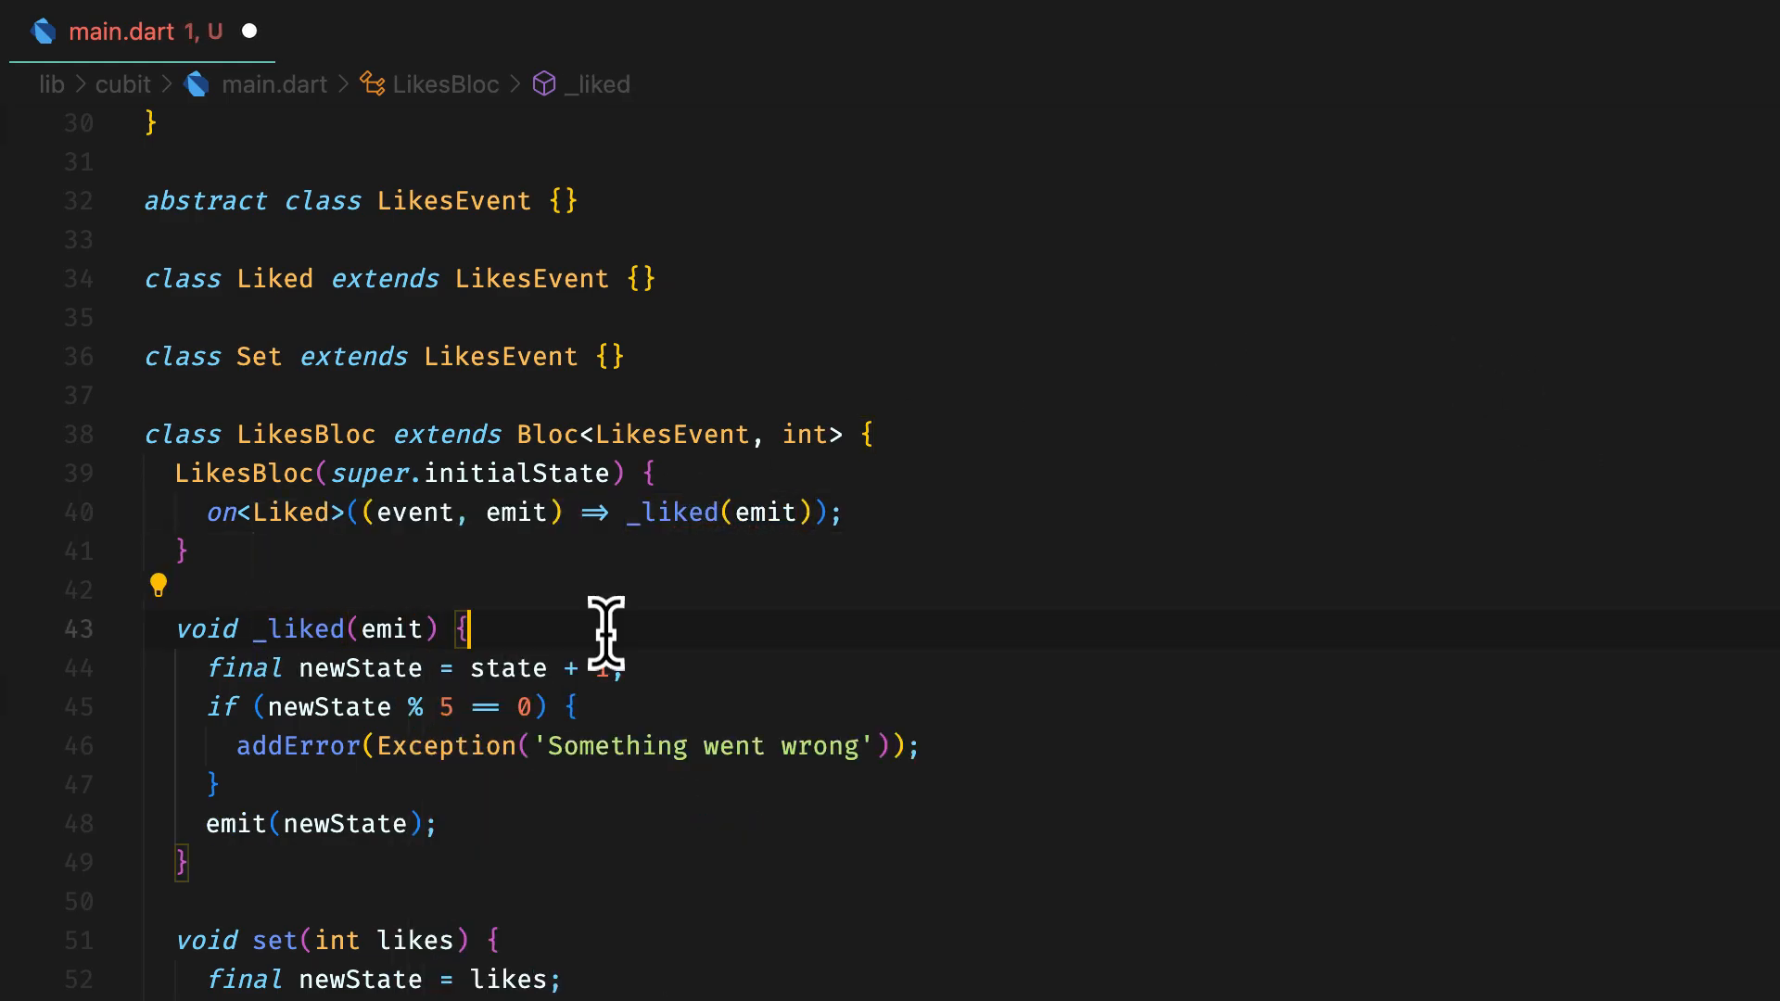
Step: Register an on<Set> handler with (event, emit) => _set
text(o)
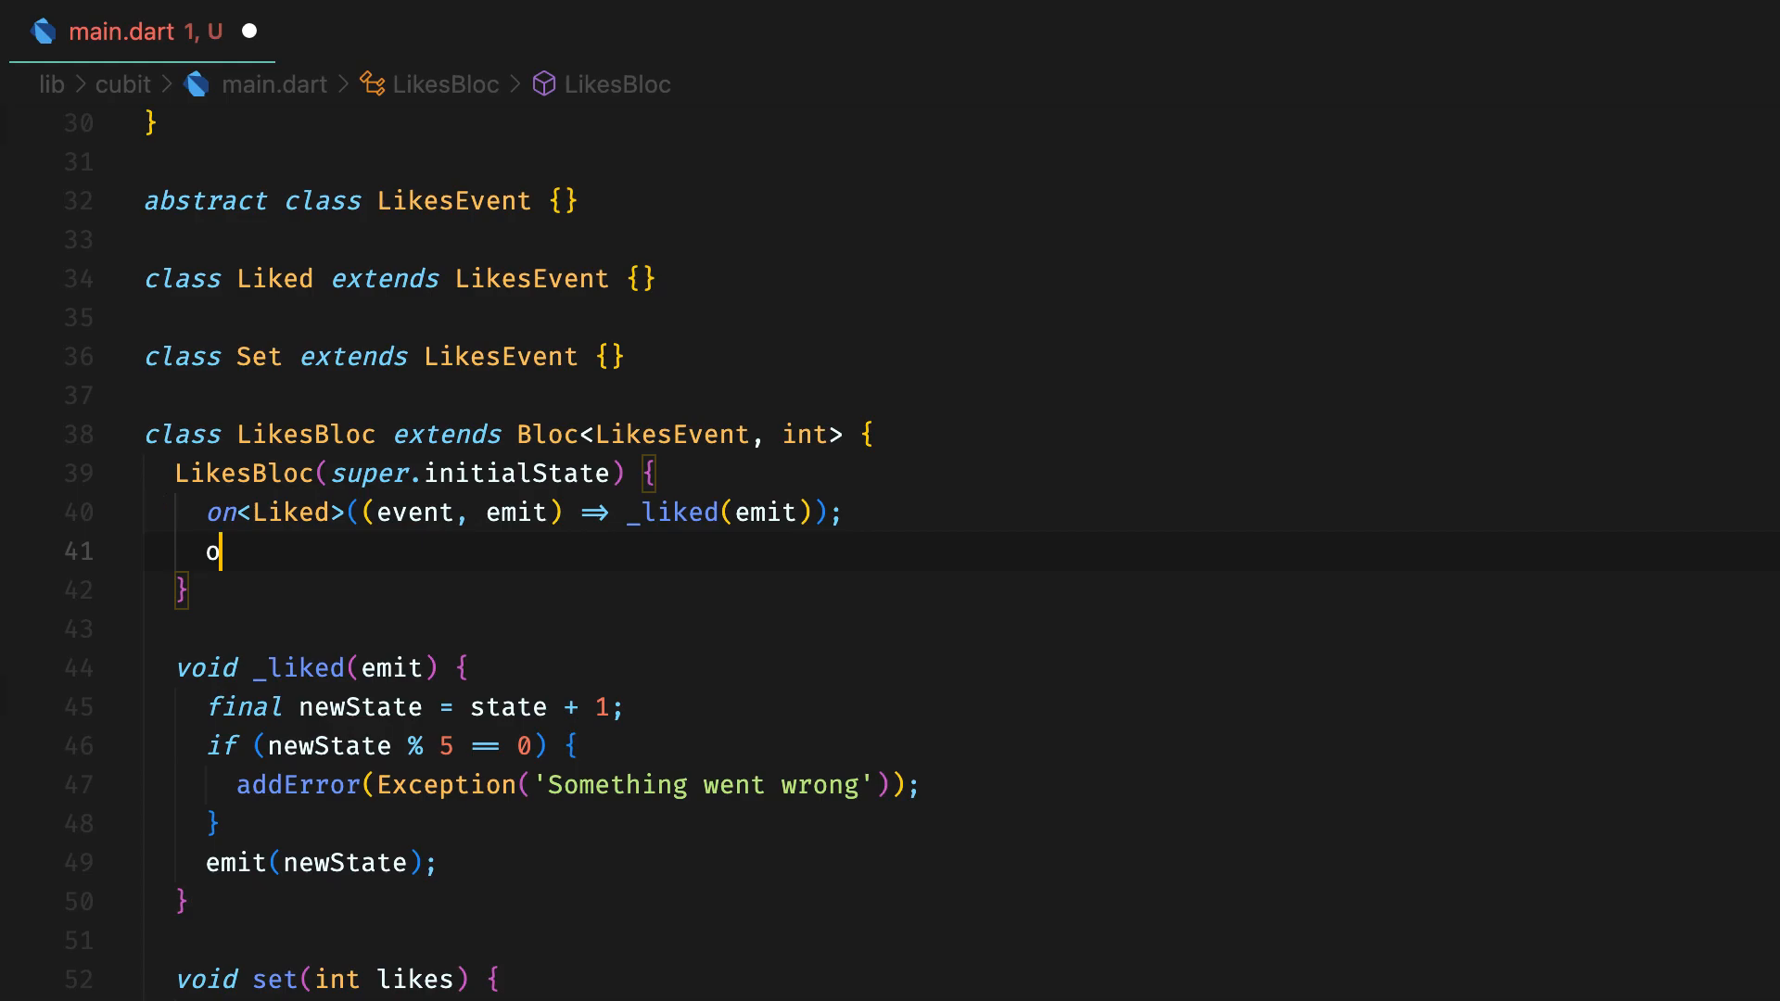
text(n<Set>()
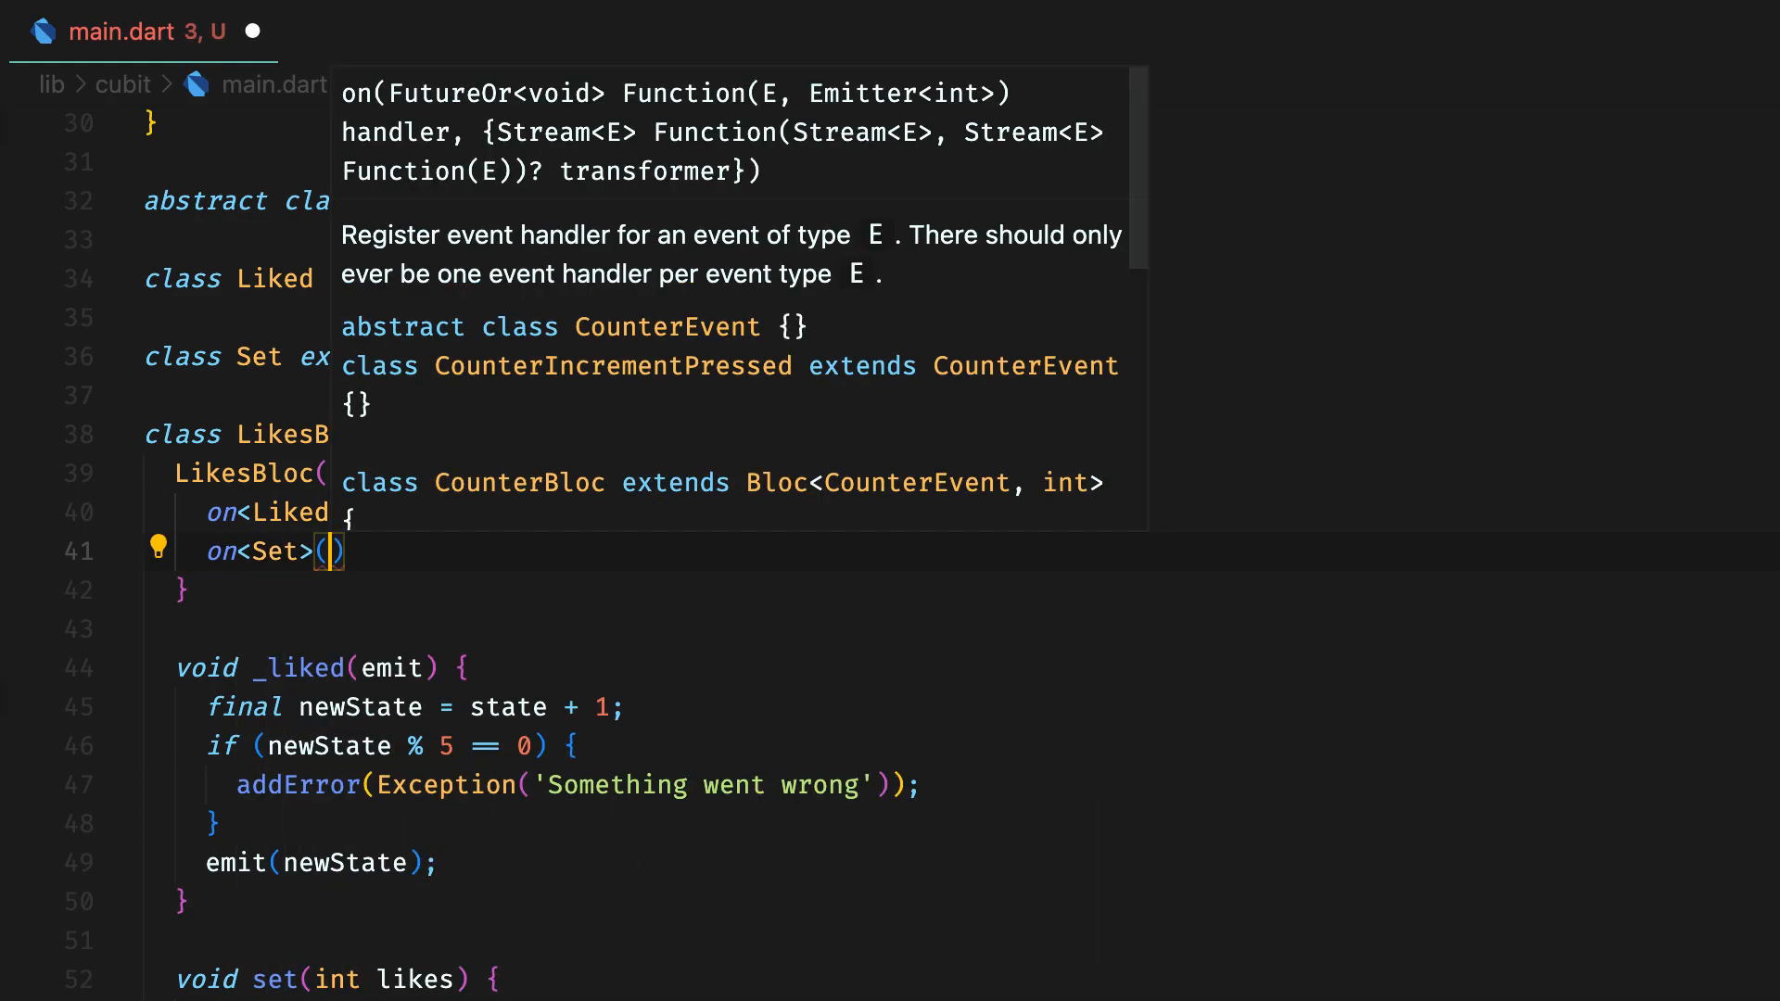
text((event, emit) => ,)
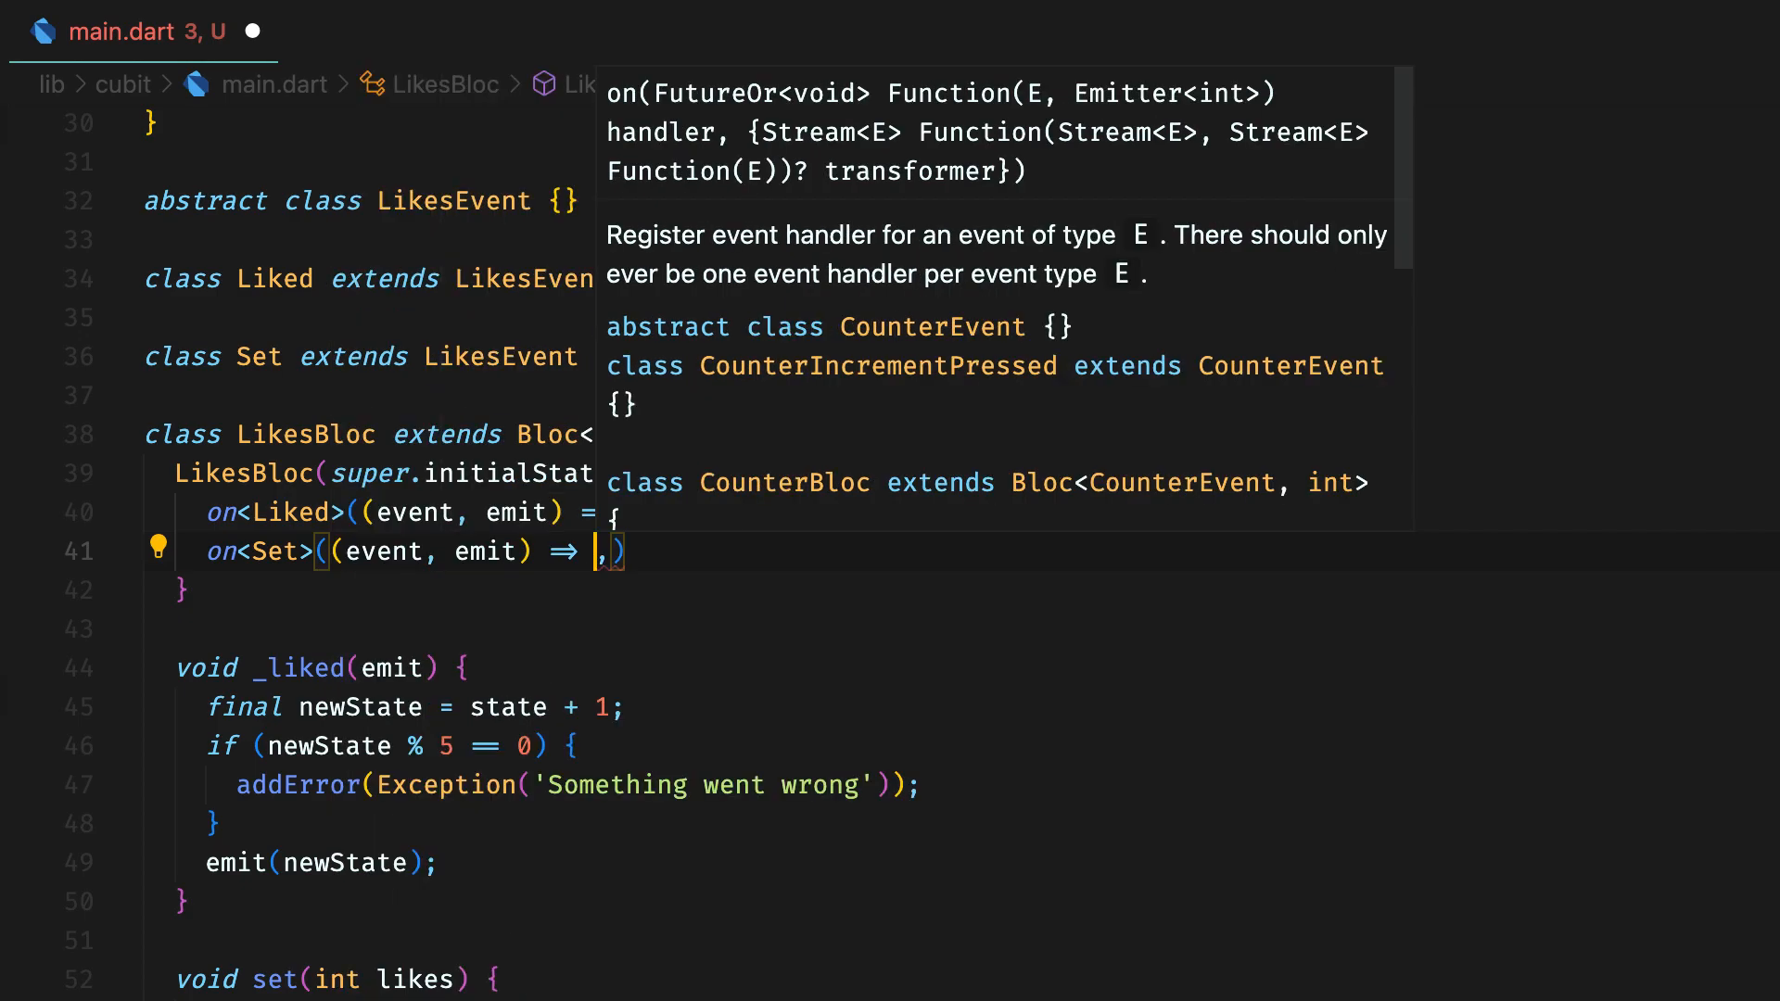
text(_set)
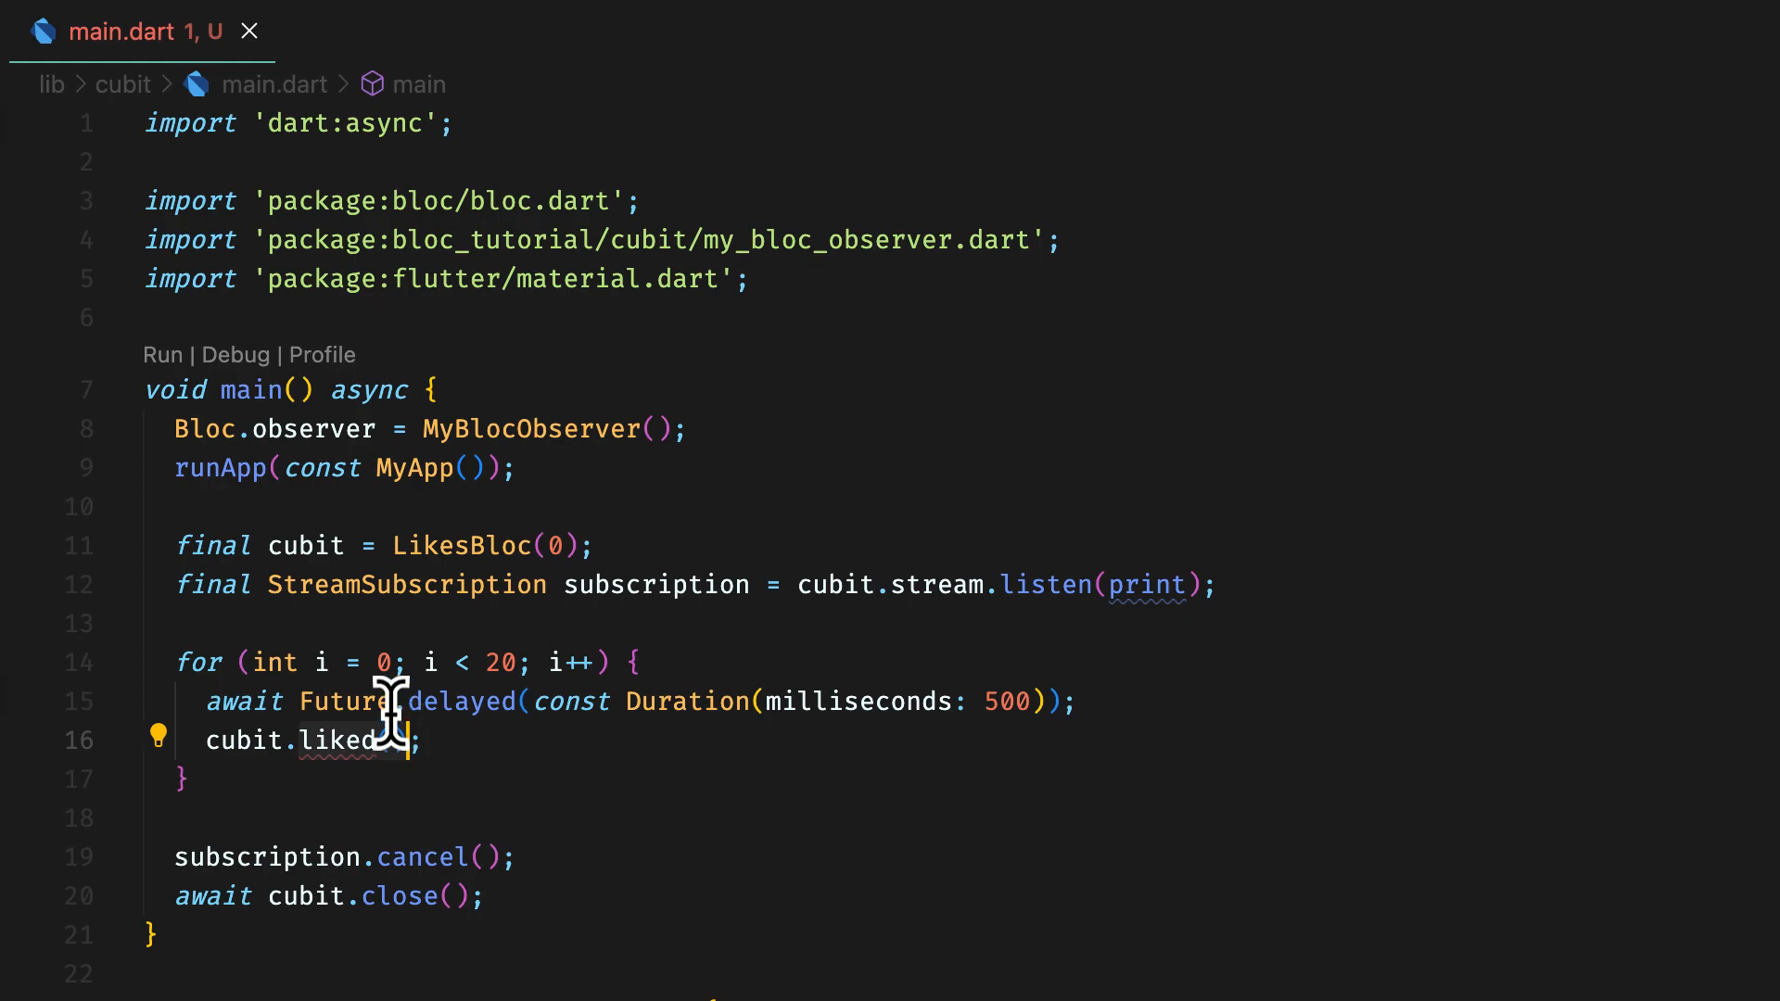
Step: Replace every cubit with bloc and make the loop call bloc.add(Liked())
key(ctrl+f)
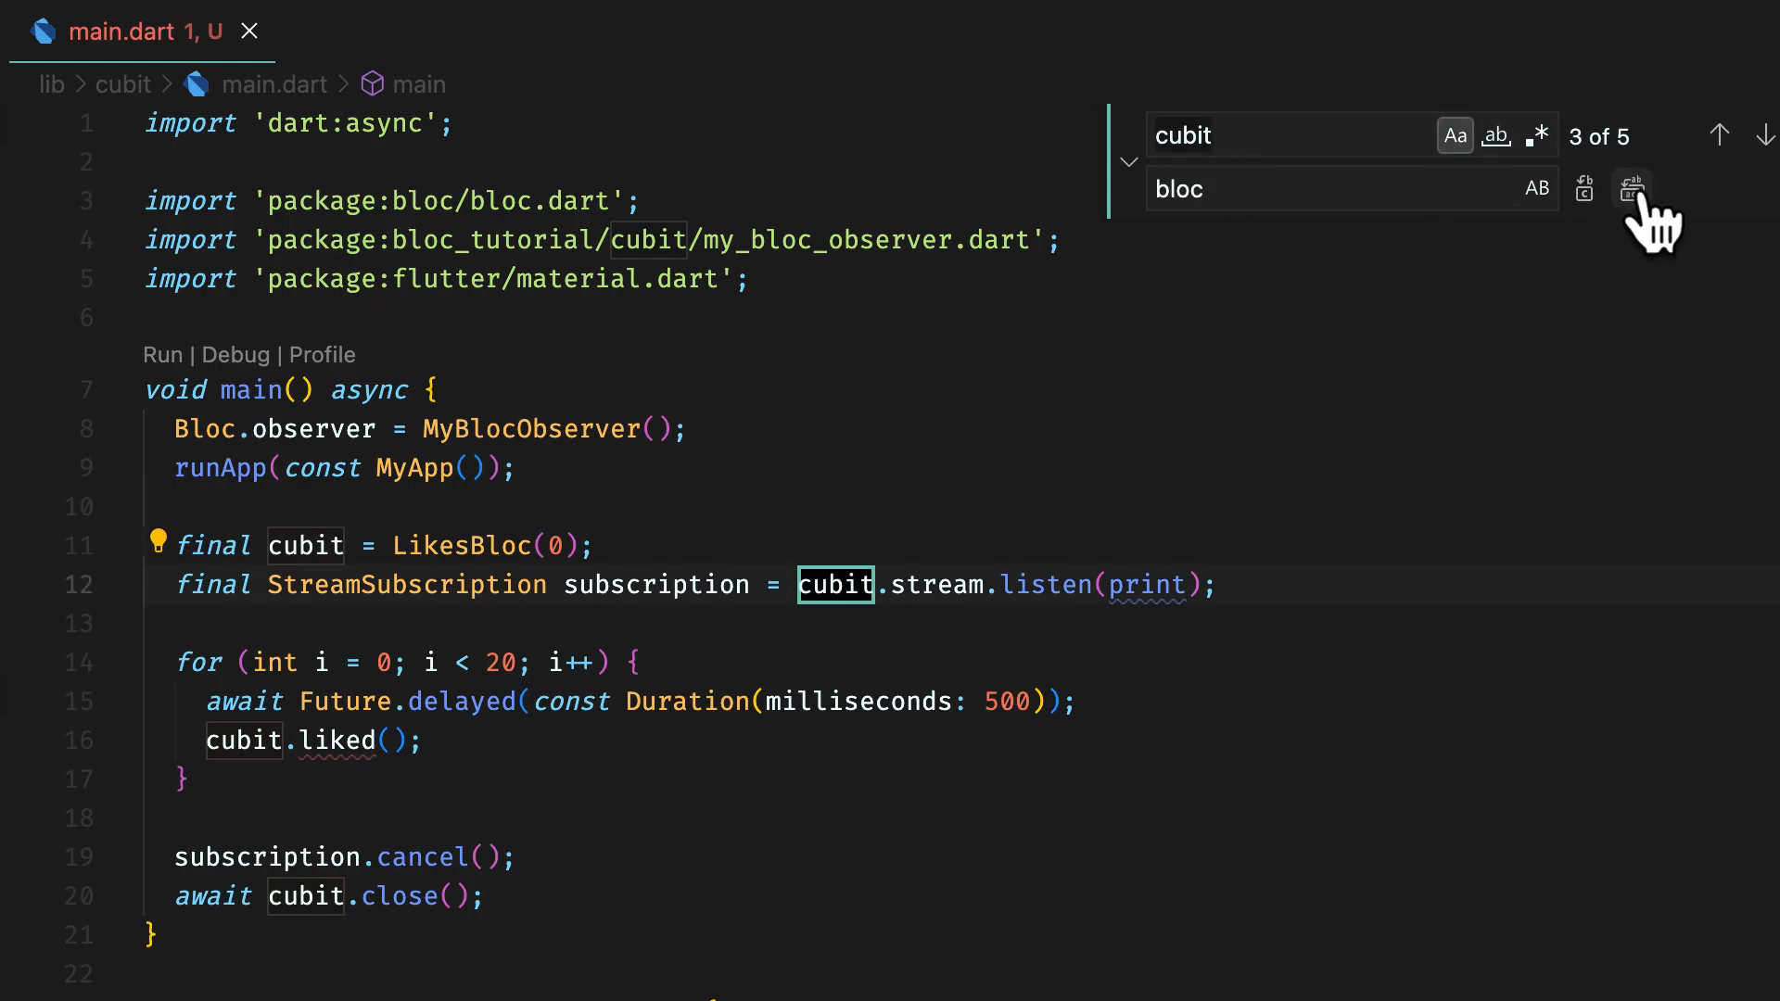
click(1632, 189)
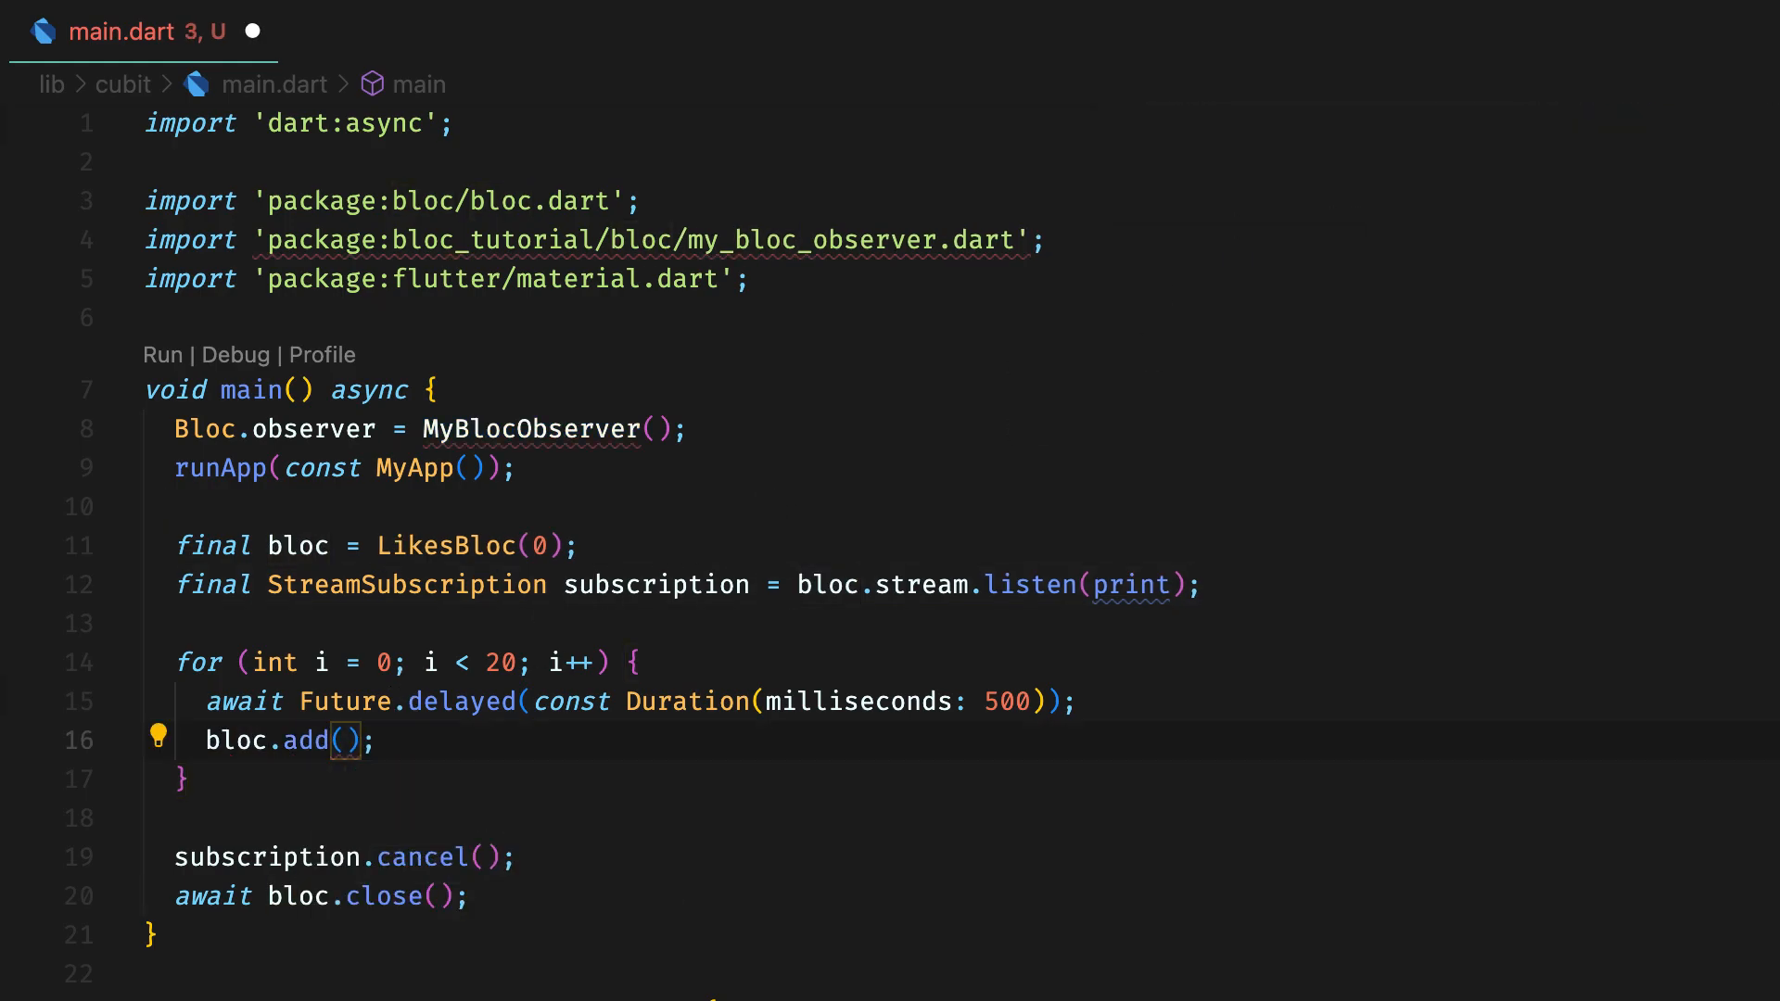
text(Liked())
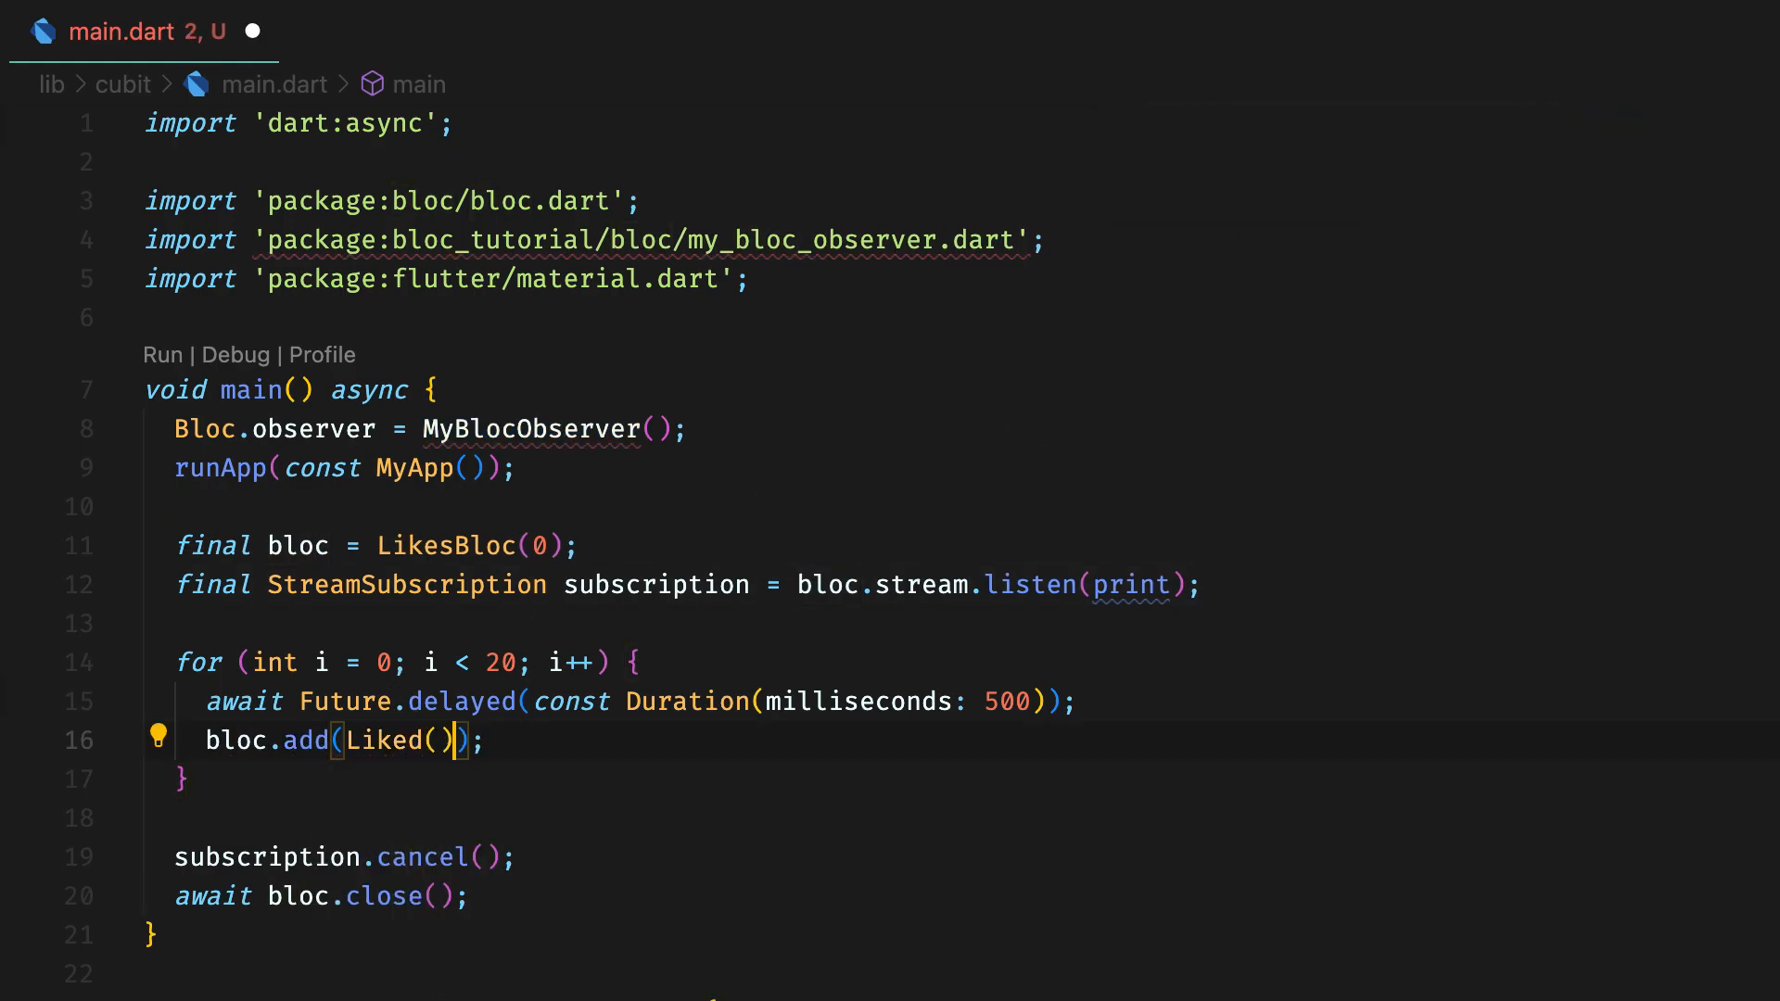
mouse_move(338, 690)
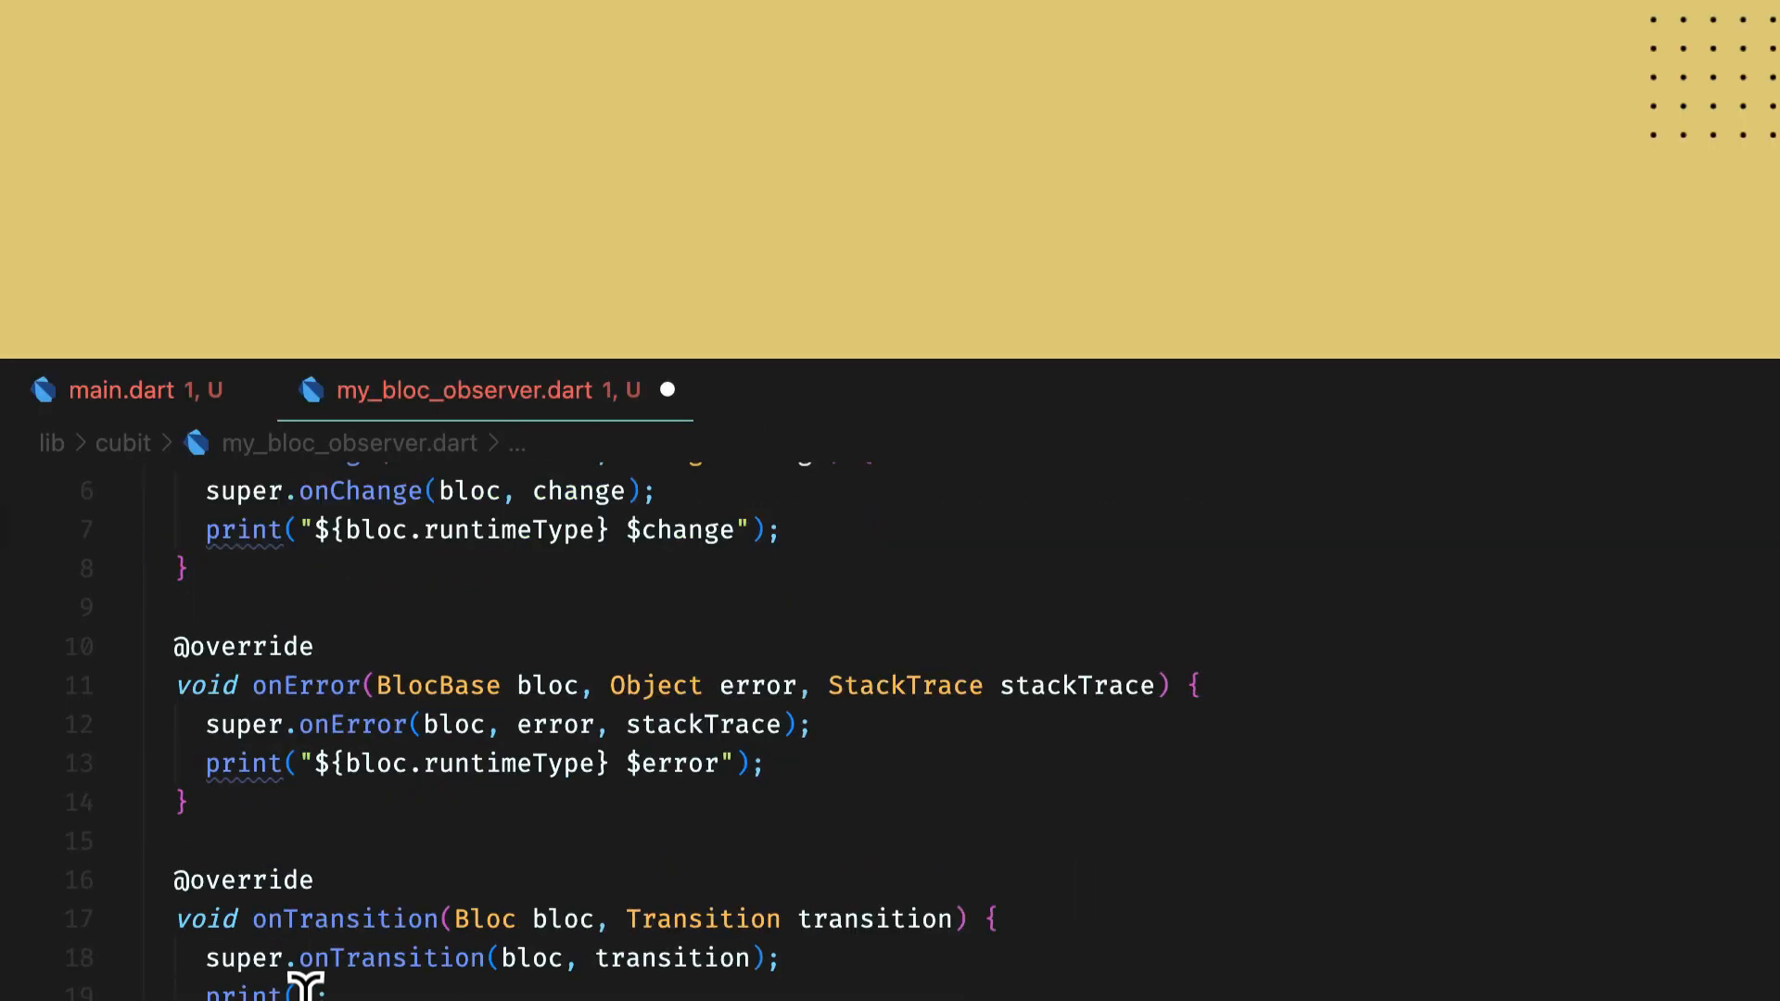
Step: Edit the onTransition override in my_bloc_observer.dart to print transitions
click(119, 389)
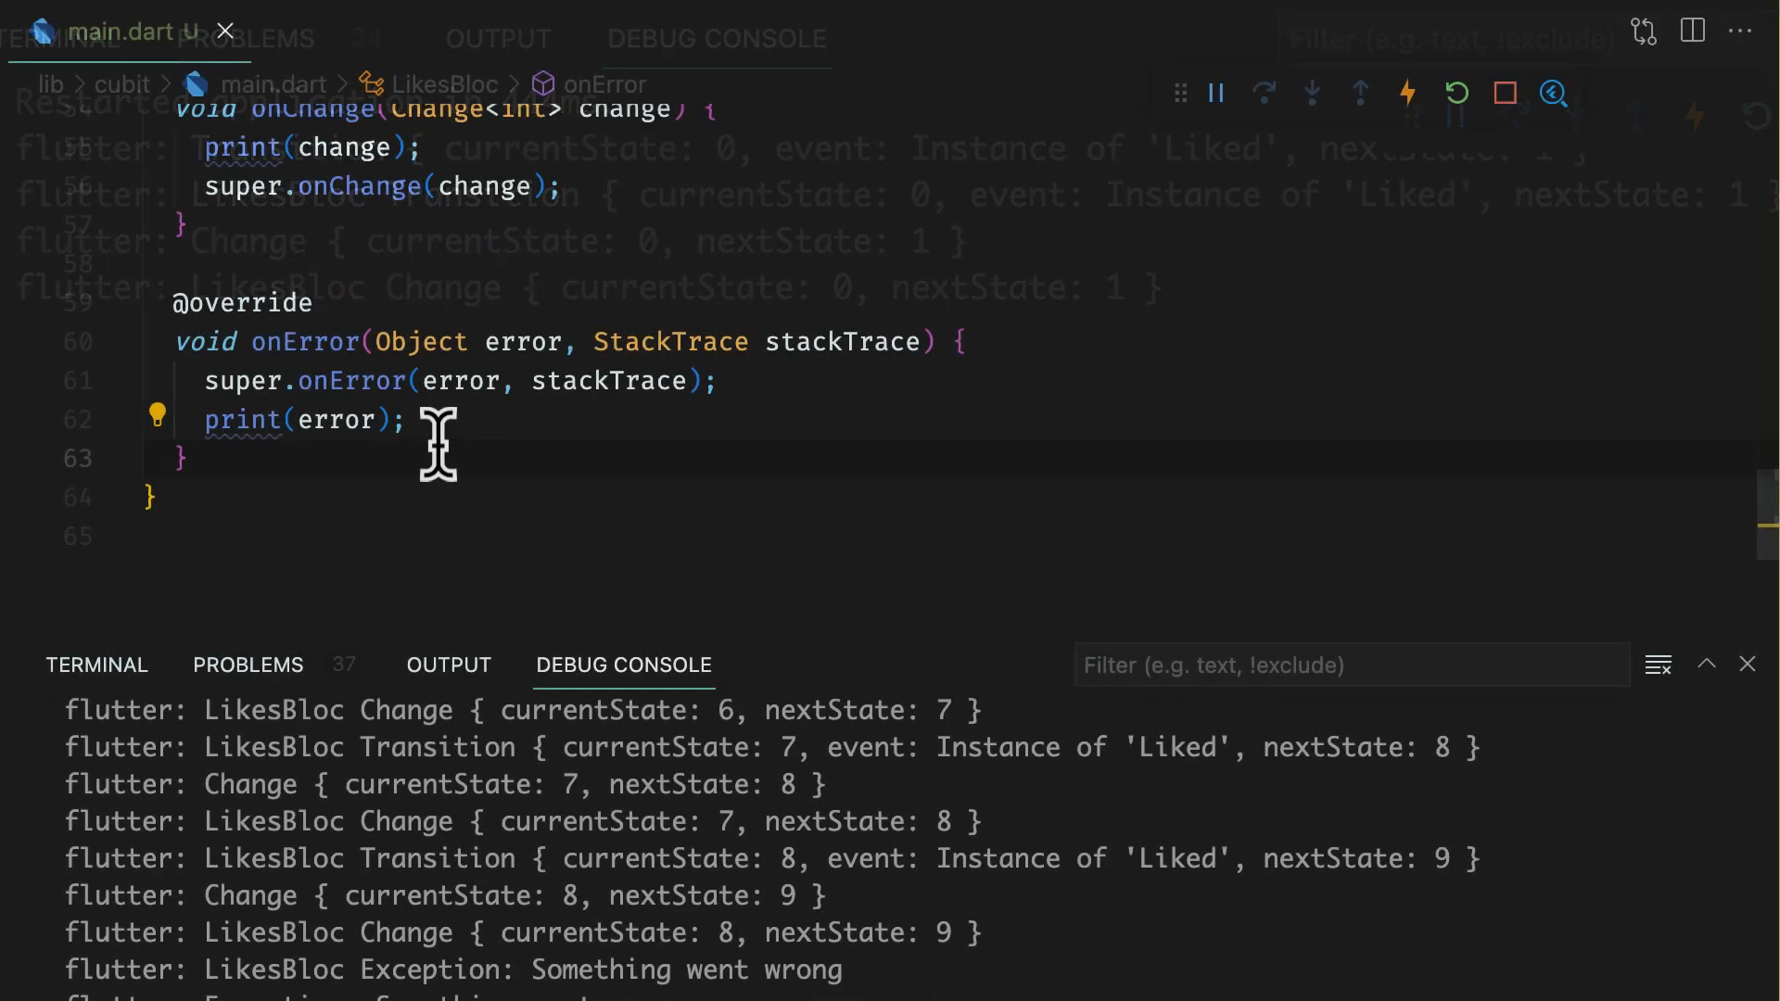
Step: Add an onEvent override printing each event to LikesBloc and restart the app
text(on)
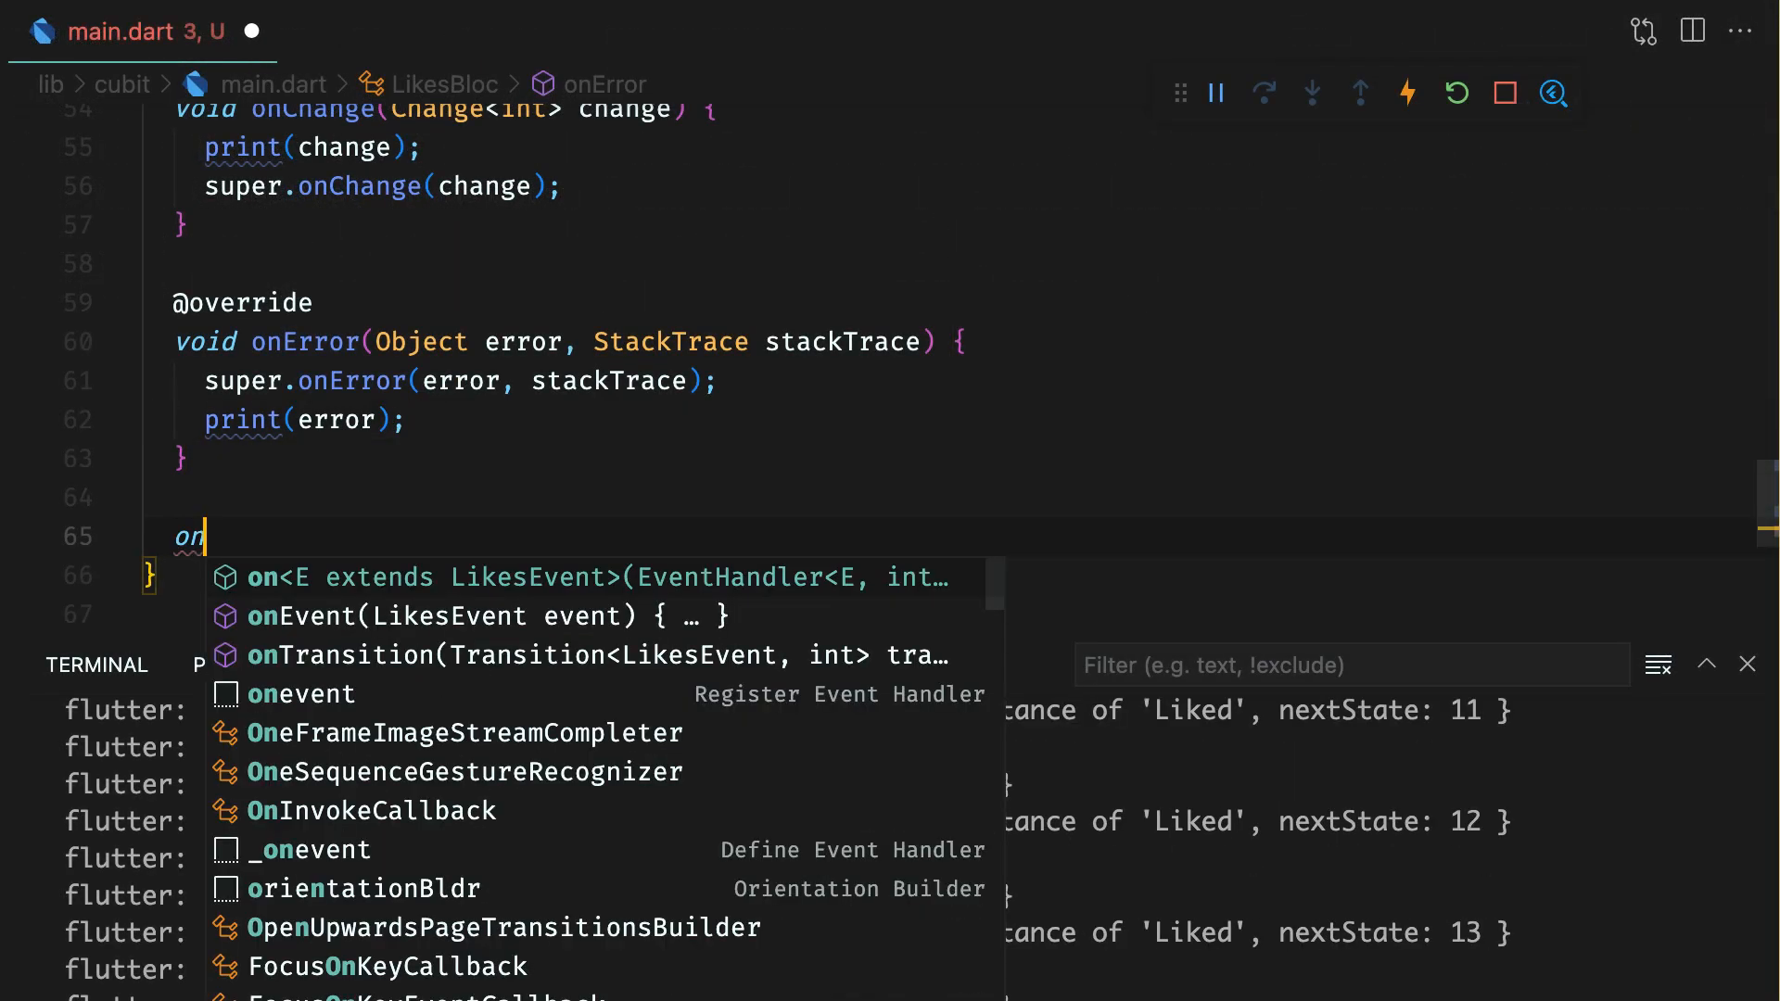
click(491, 615)
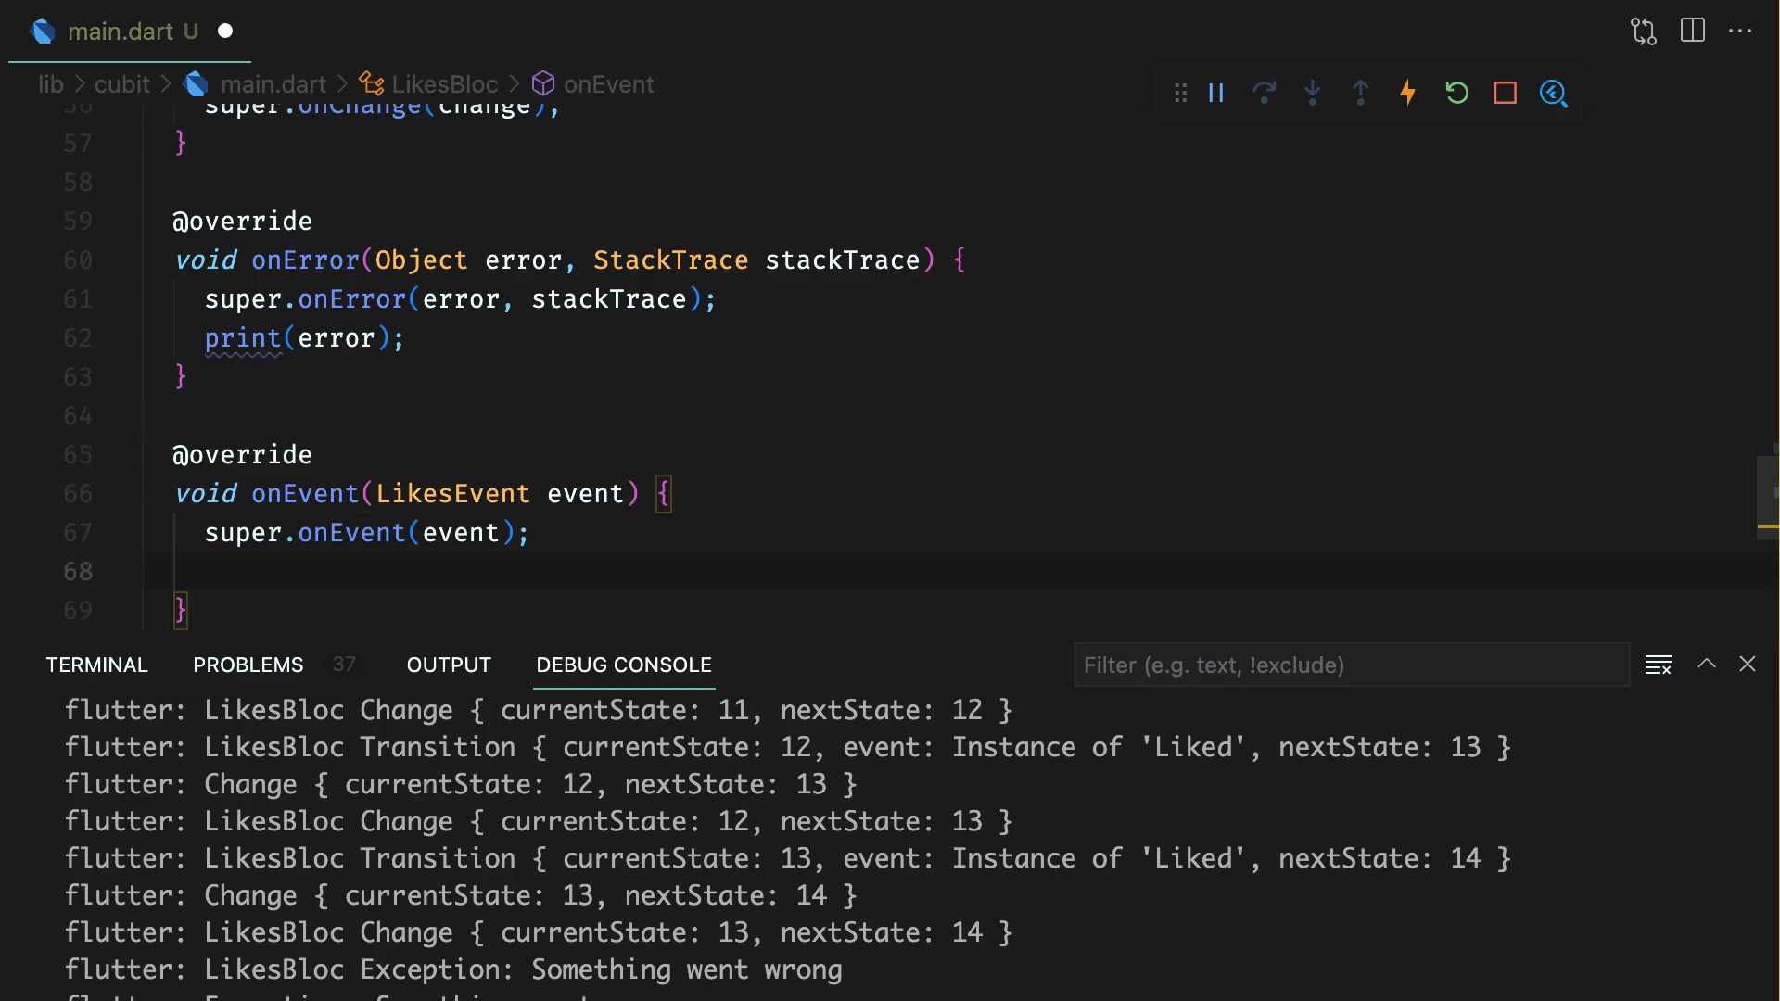
text(print(event);)
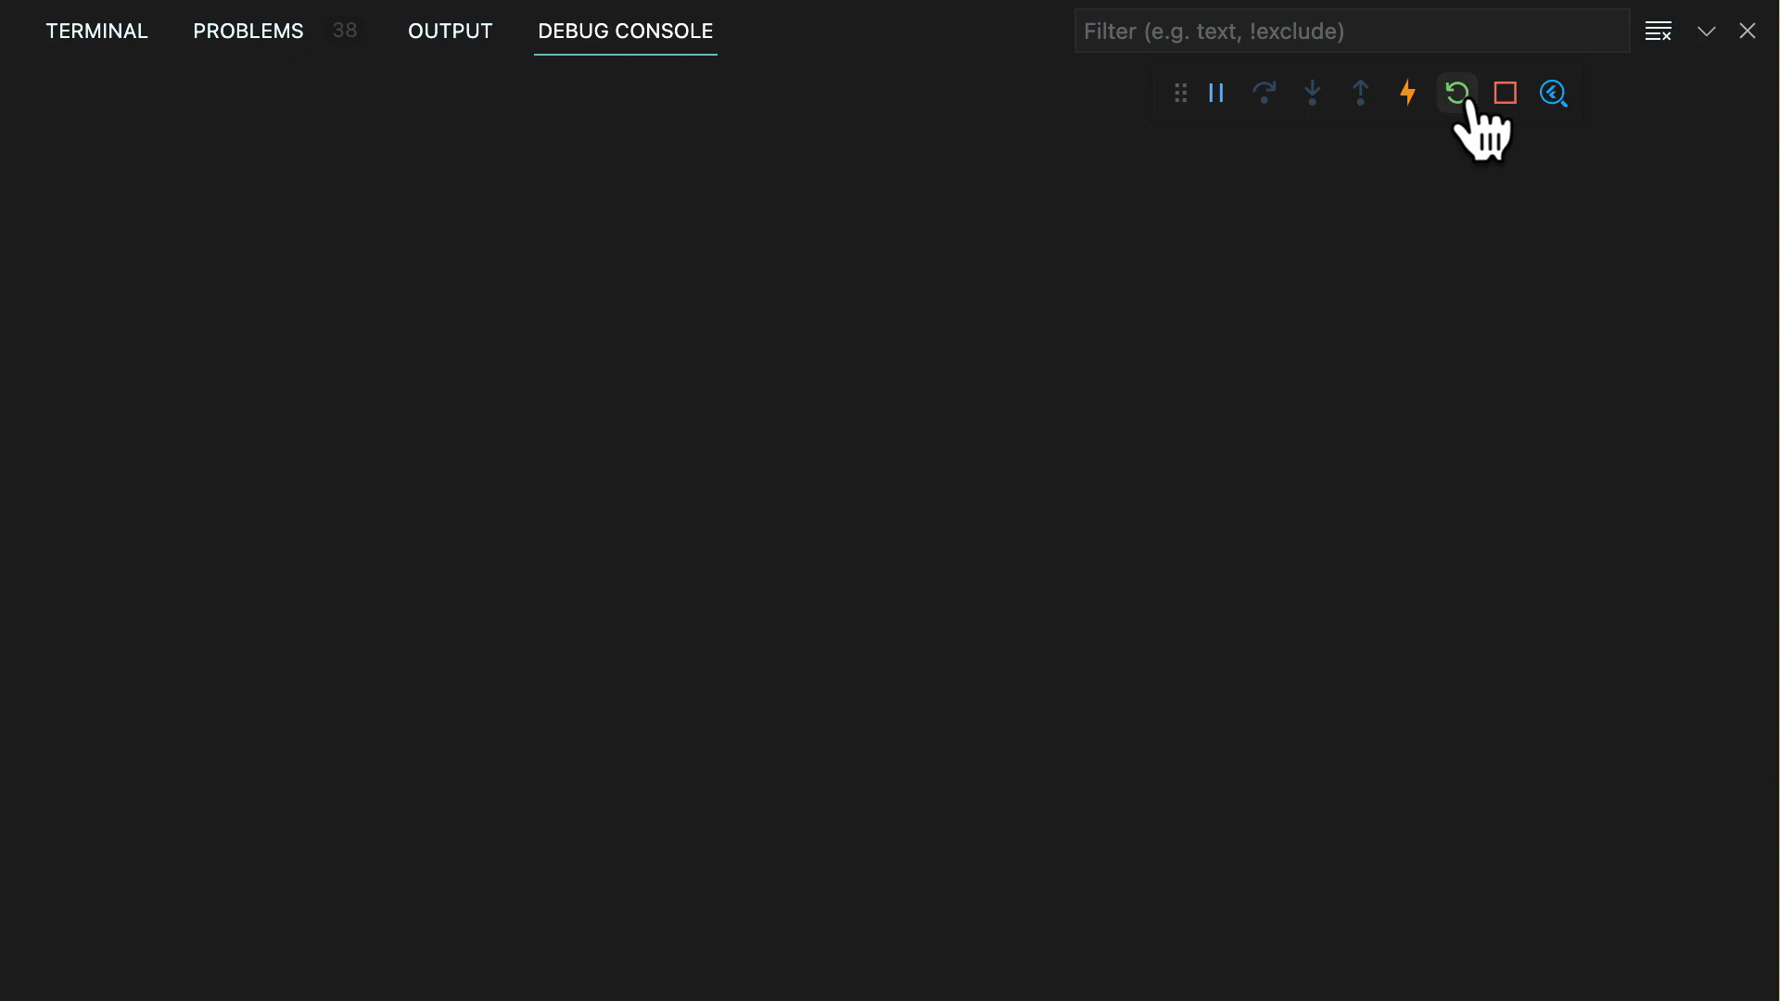
click(1457, 93)
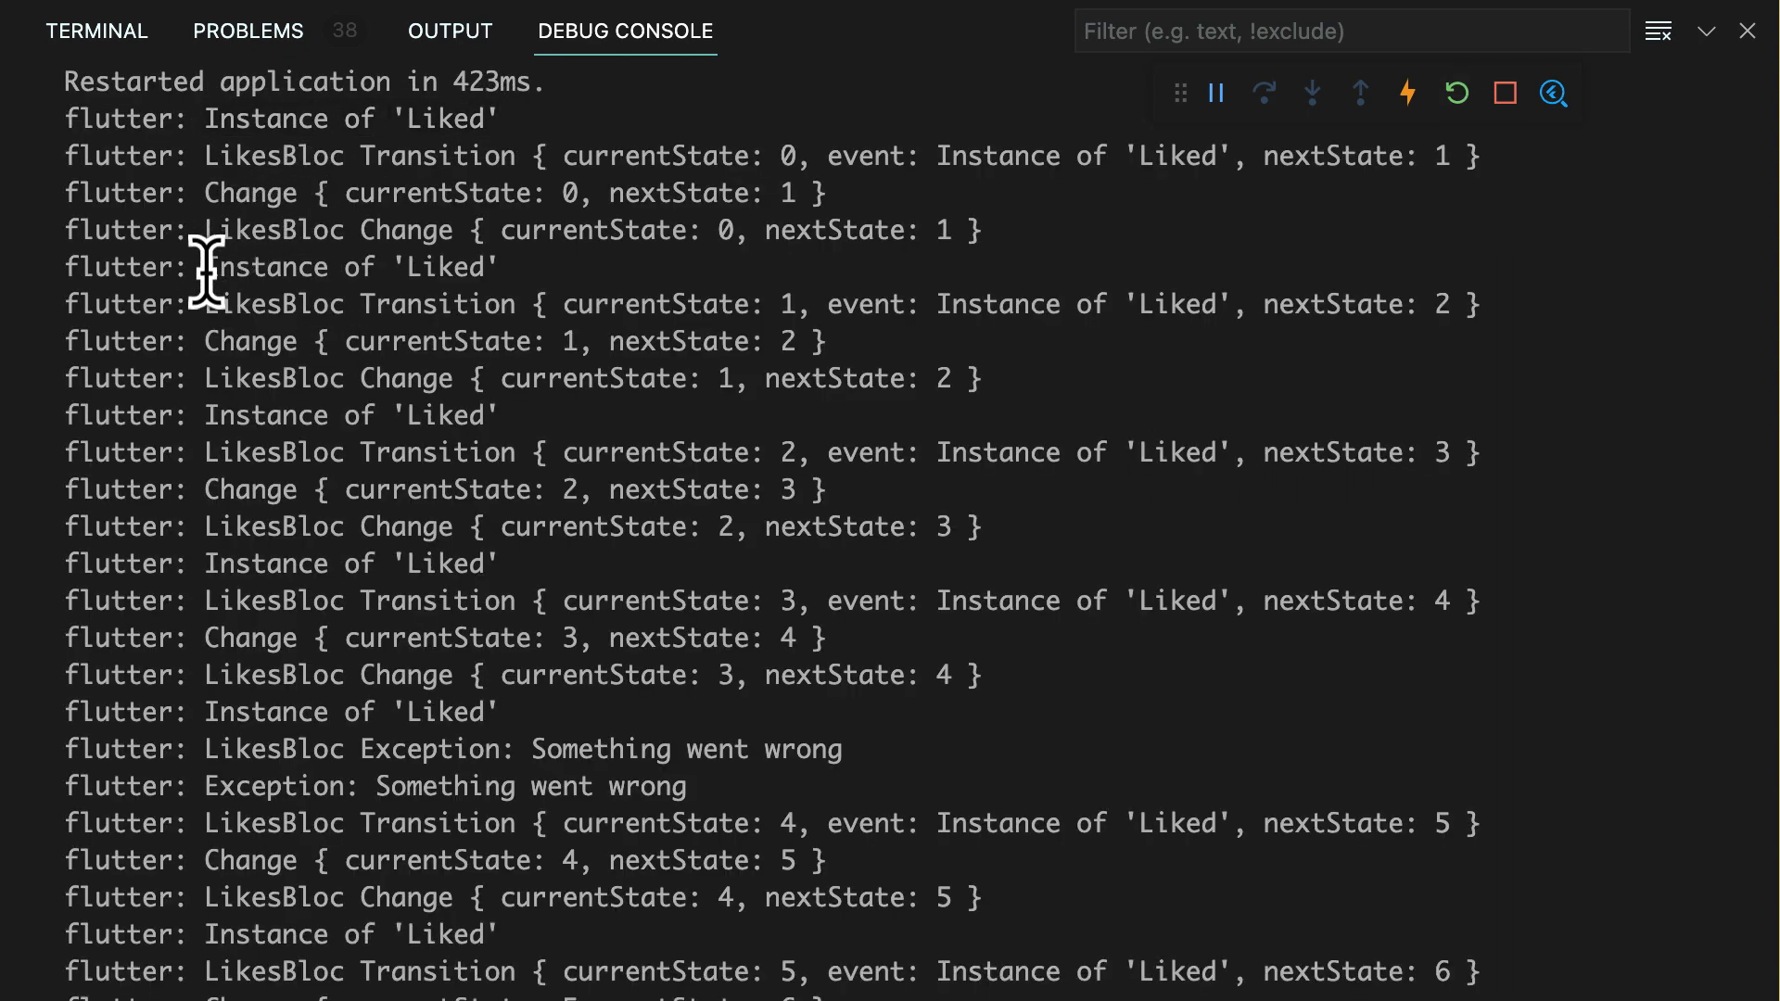
scroll(down, 3)
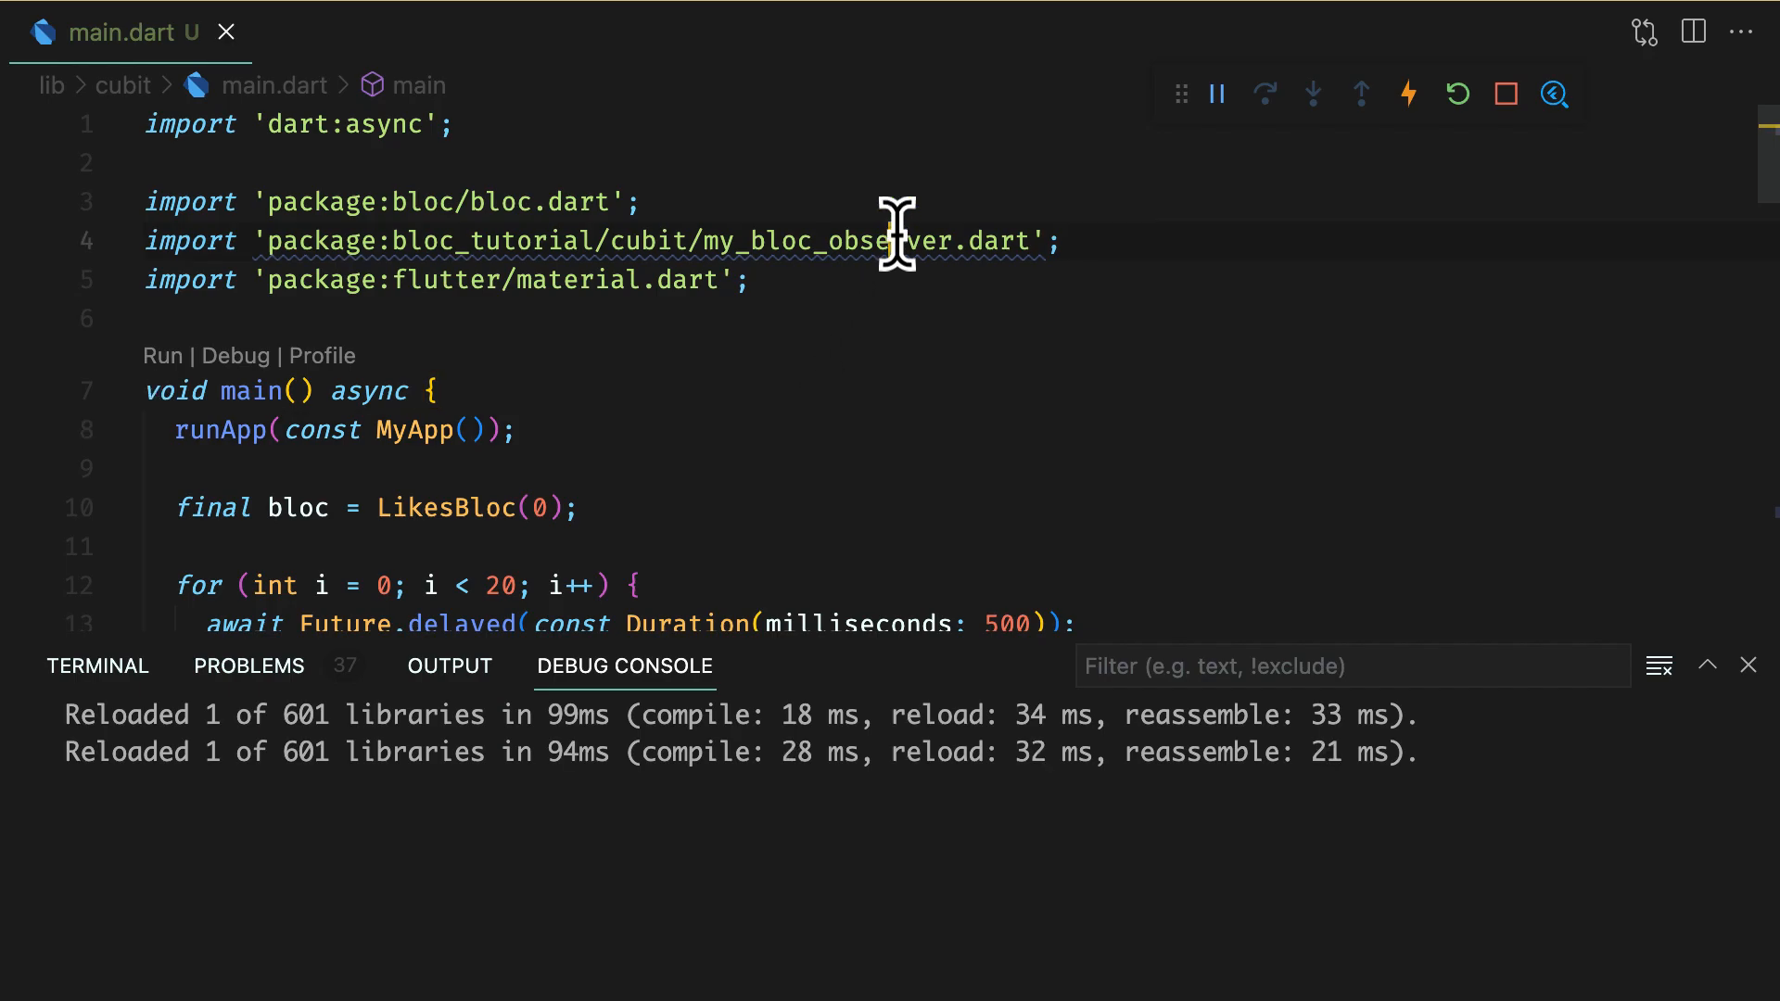
Step: Give on<Liked> a transformer: debounce(const Duration(milliseconds: 500))
scroll(down, 3)
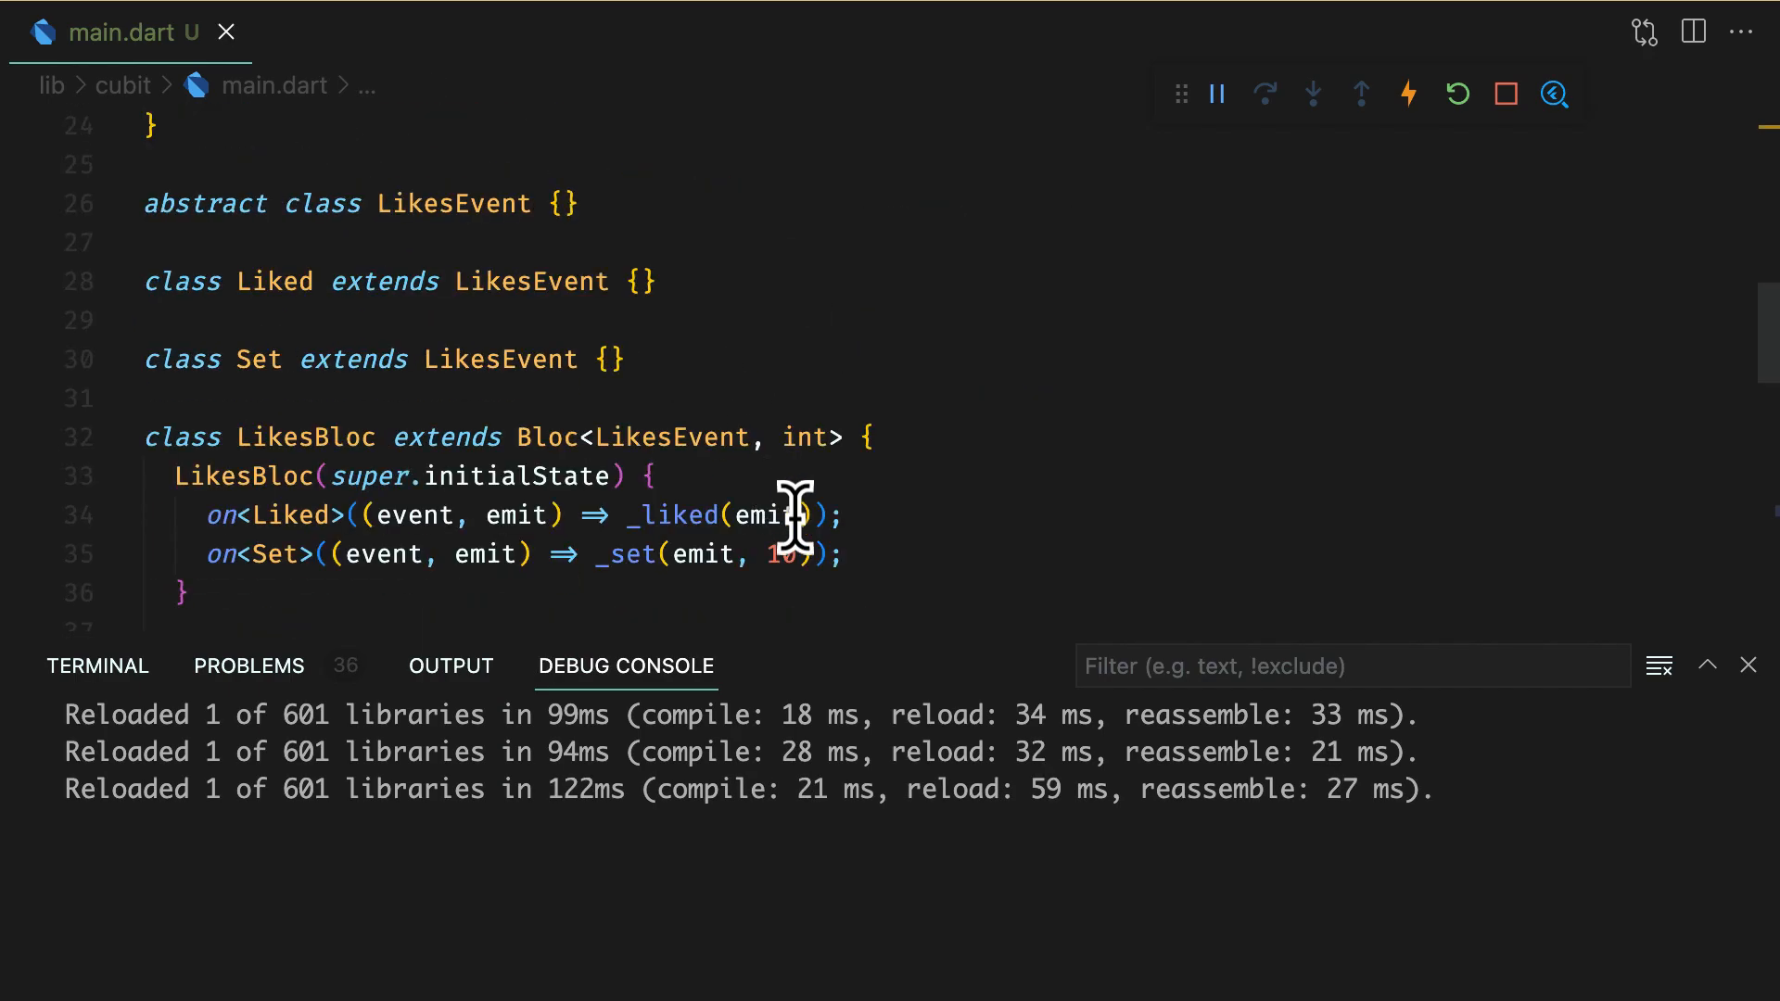
click(807, 516)
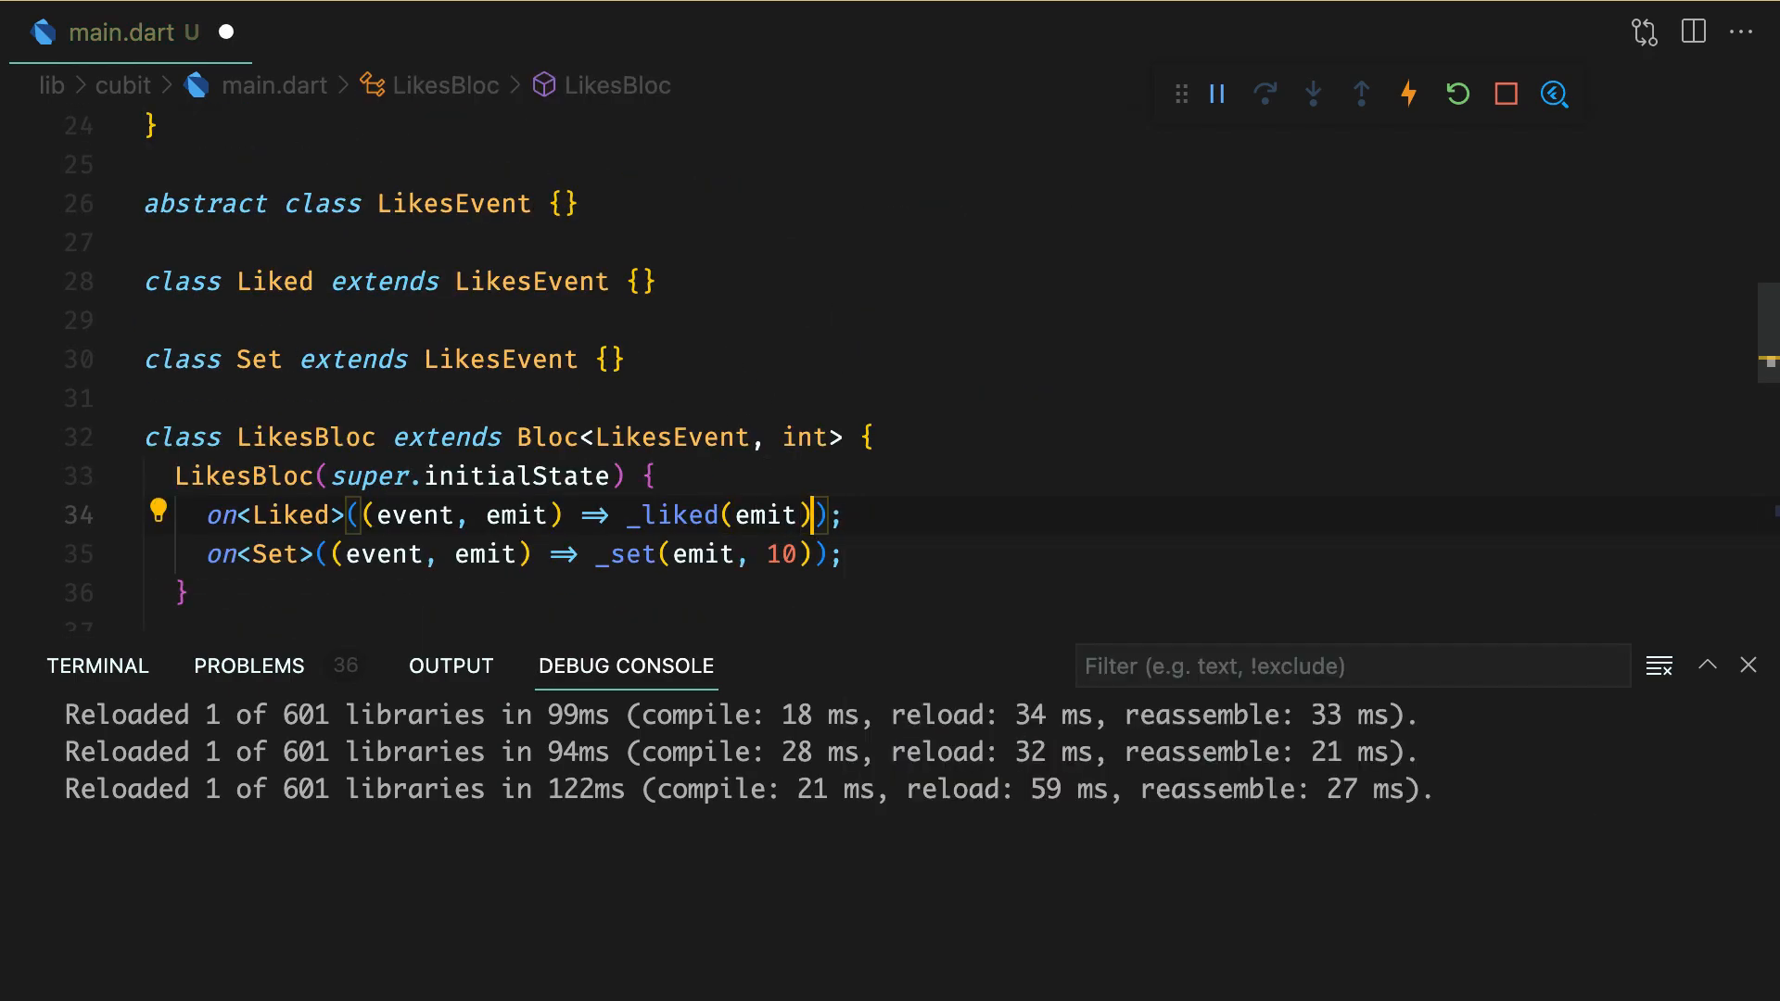
text(, transformer:)
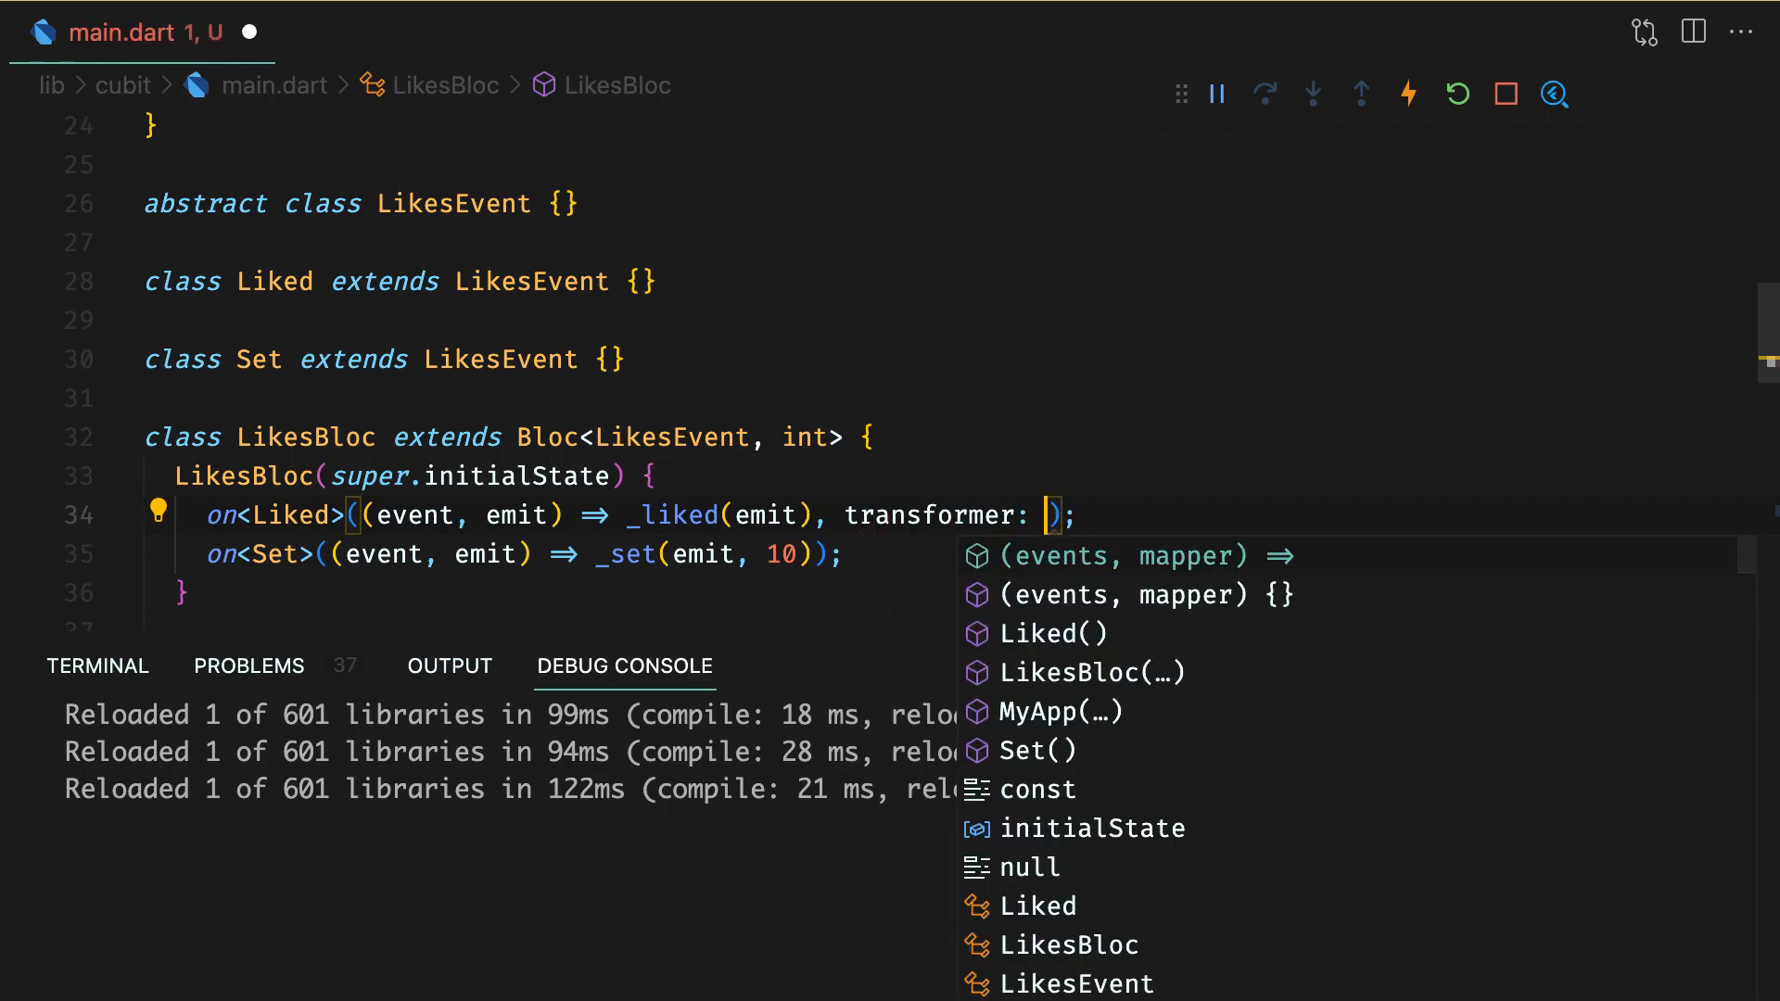
text(debounce()
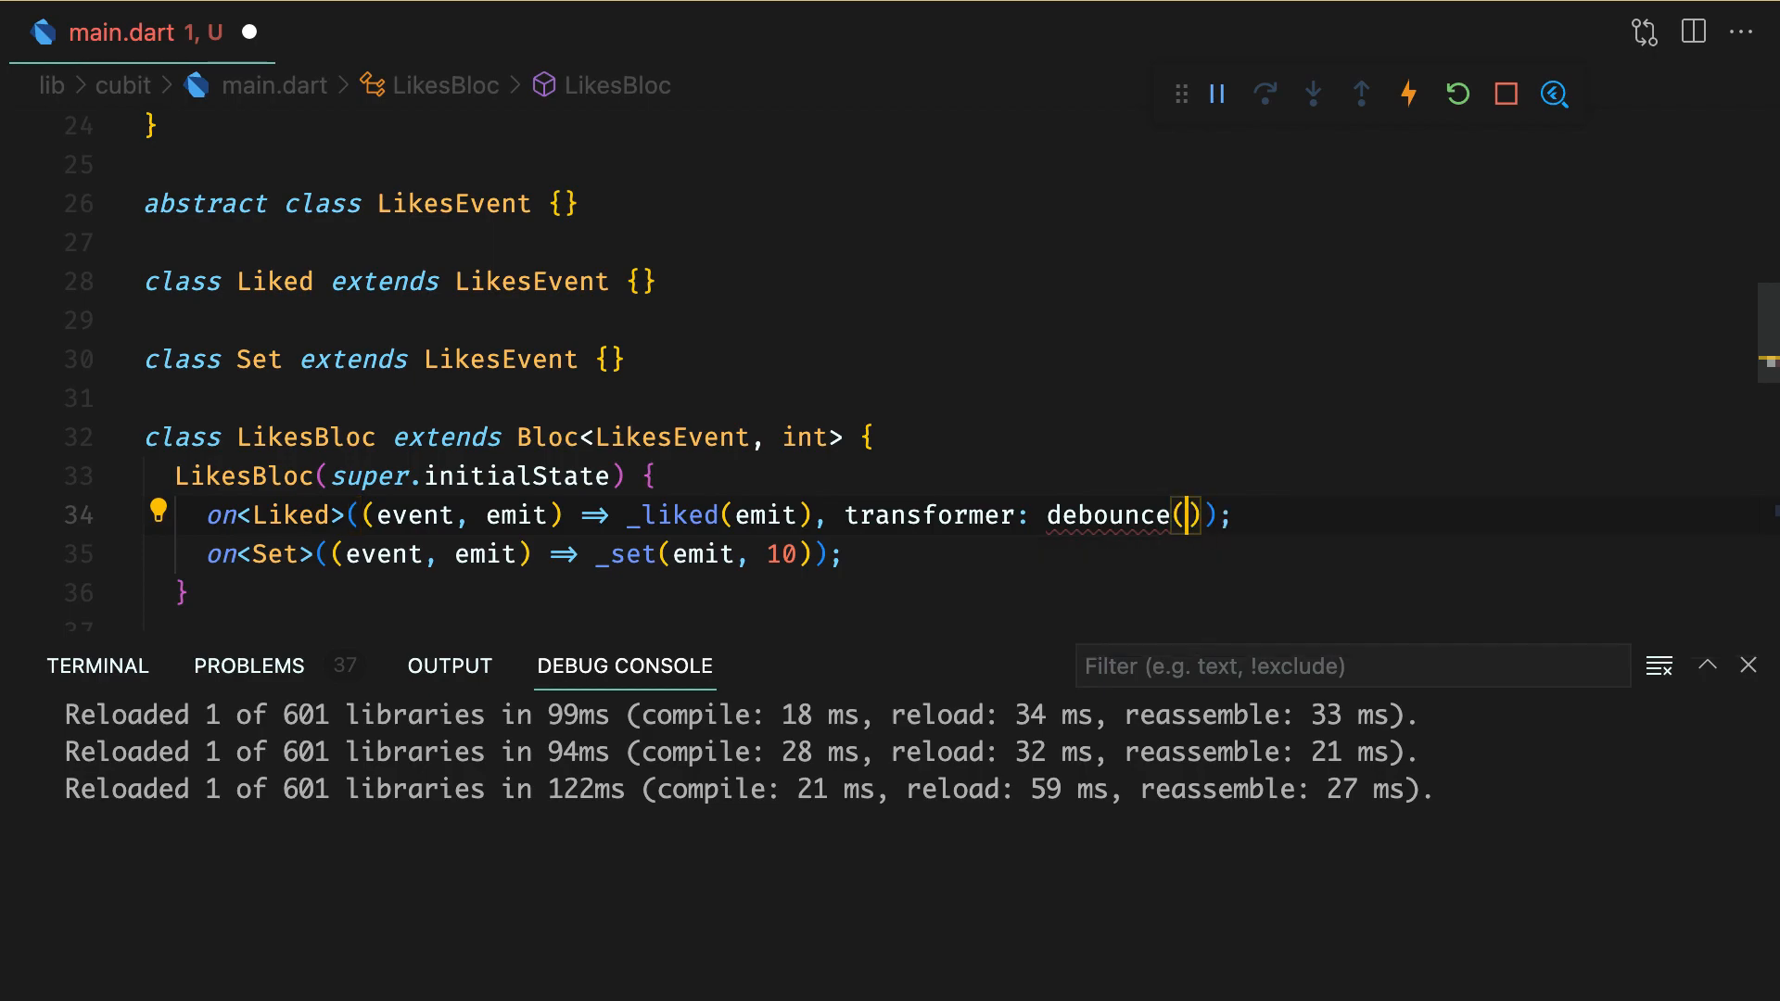
text(const Duration())
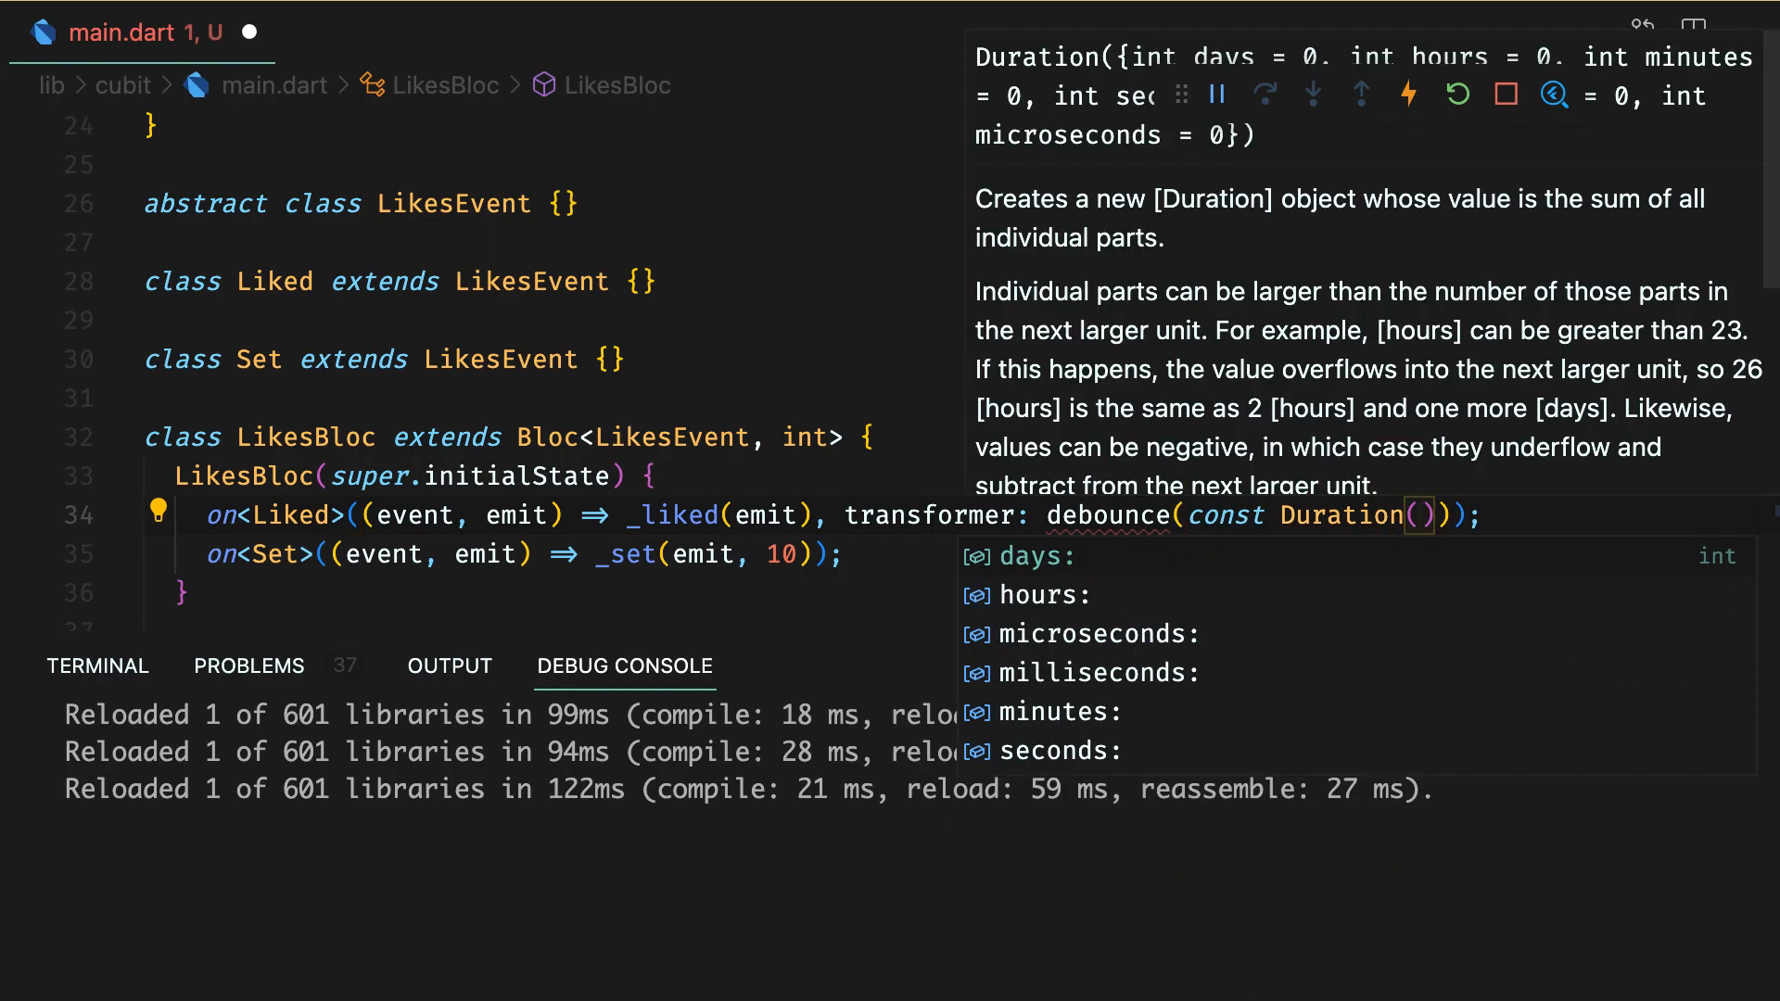
text(milliseconds: 500)
text(EventTransformer<T> debounce<T>(Duration duration) {)
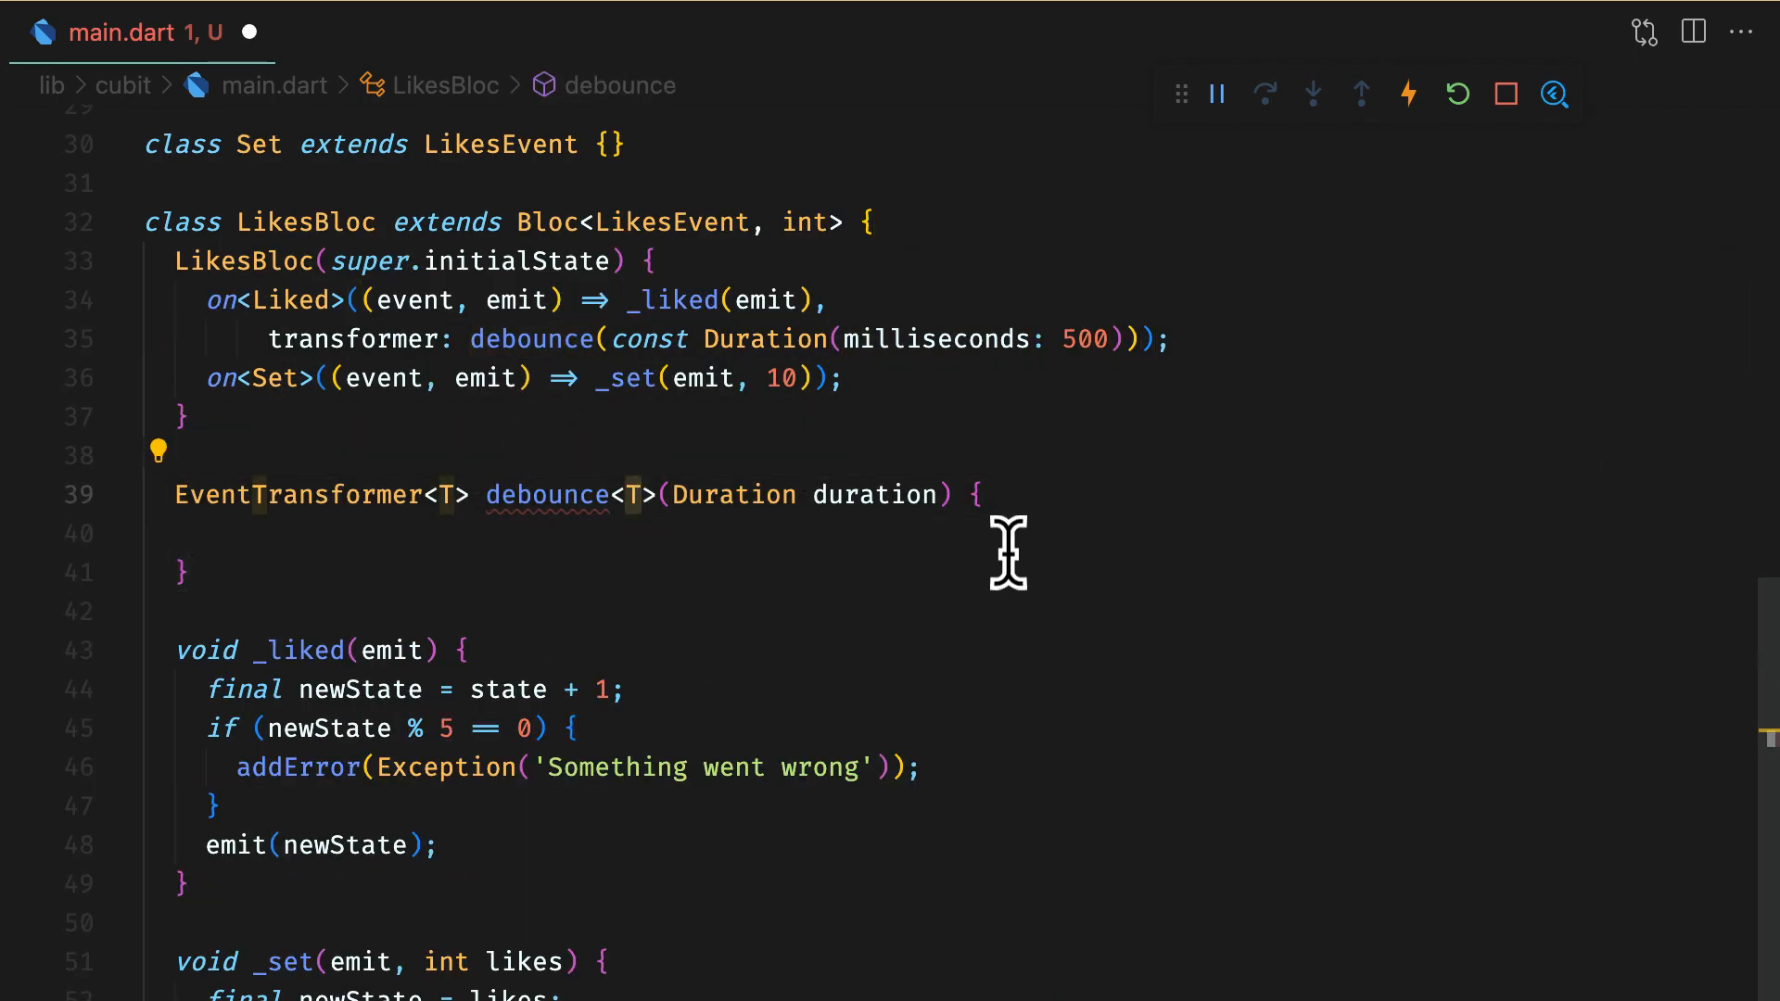
Step: Write the debounce EventTransformer returning (events, mapper) => events.debounceTime
text(return (events, mapper) => events.debounceTime(duration).flatM)
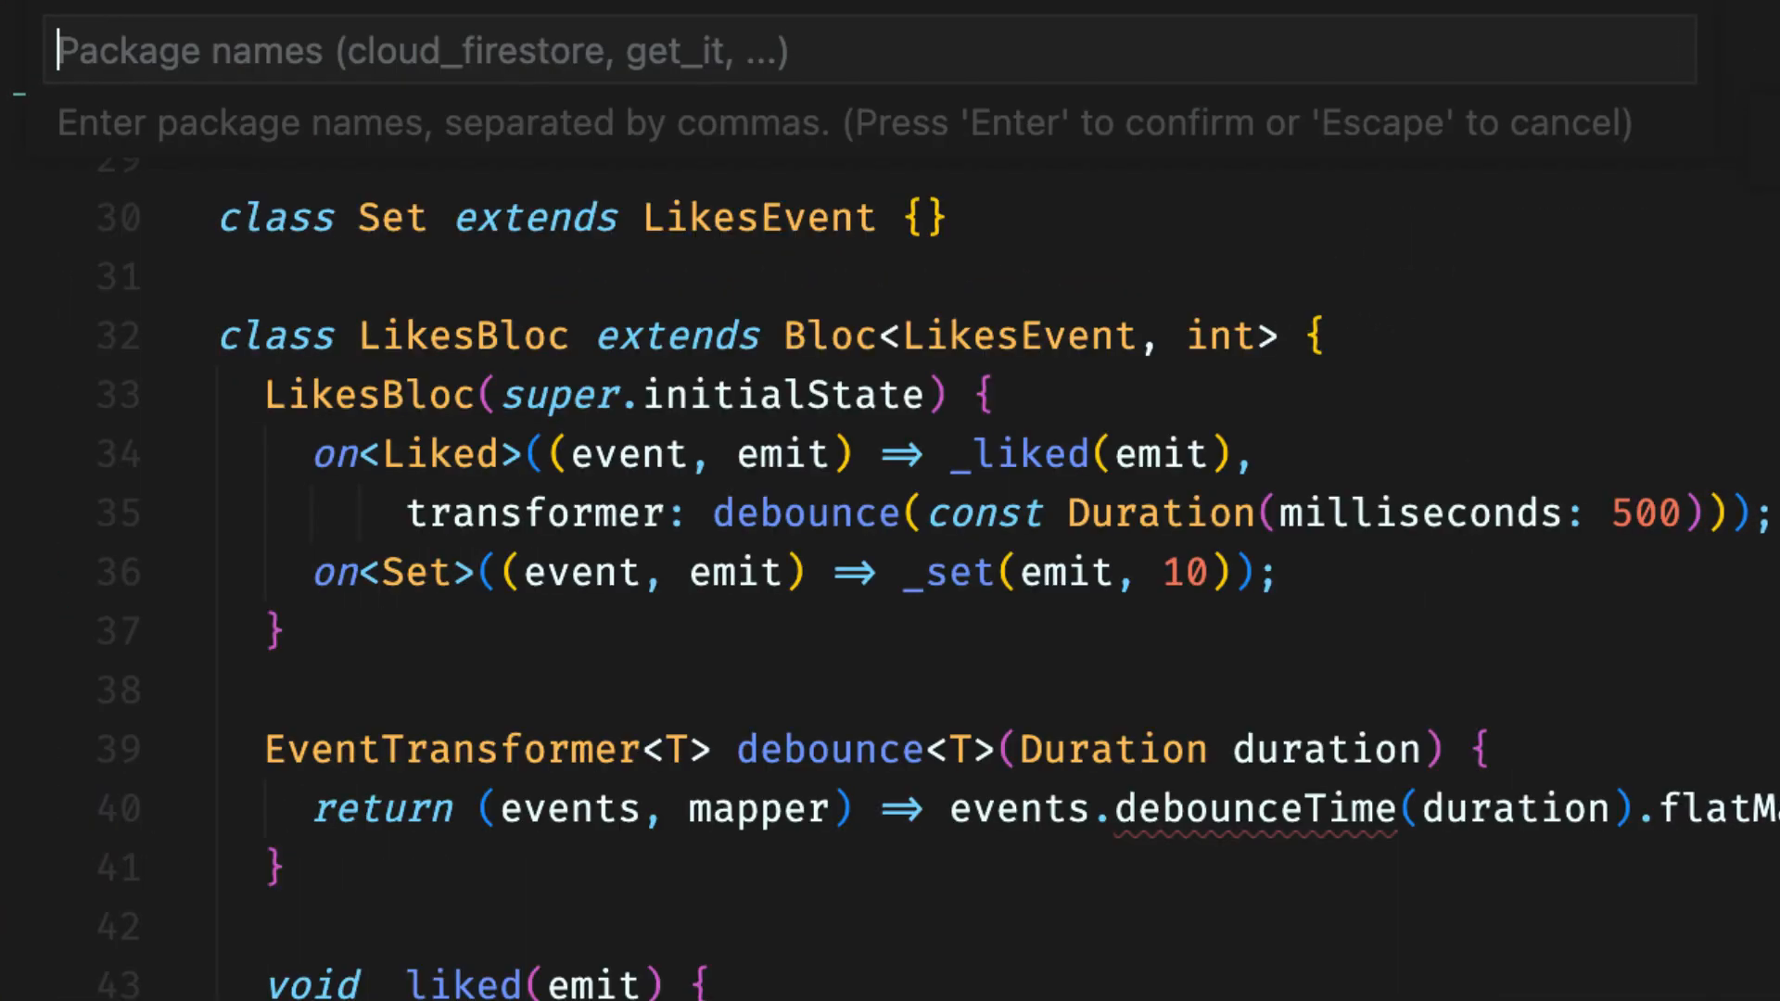
Step: Dismiss the Add Dependency prompt and move to the Bloc vs Cubit advantages slide
key(Escape)
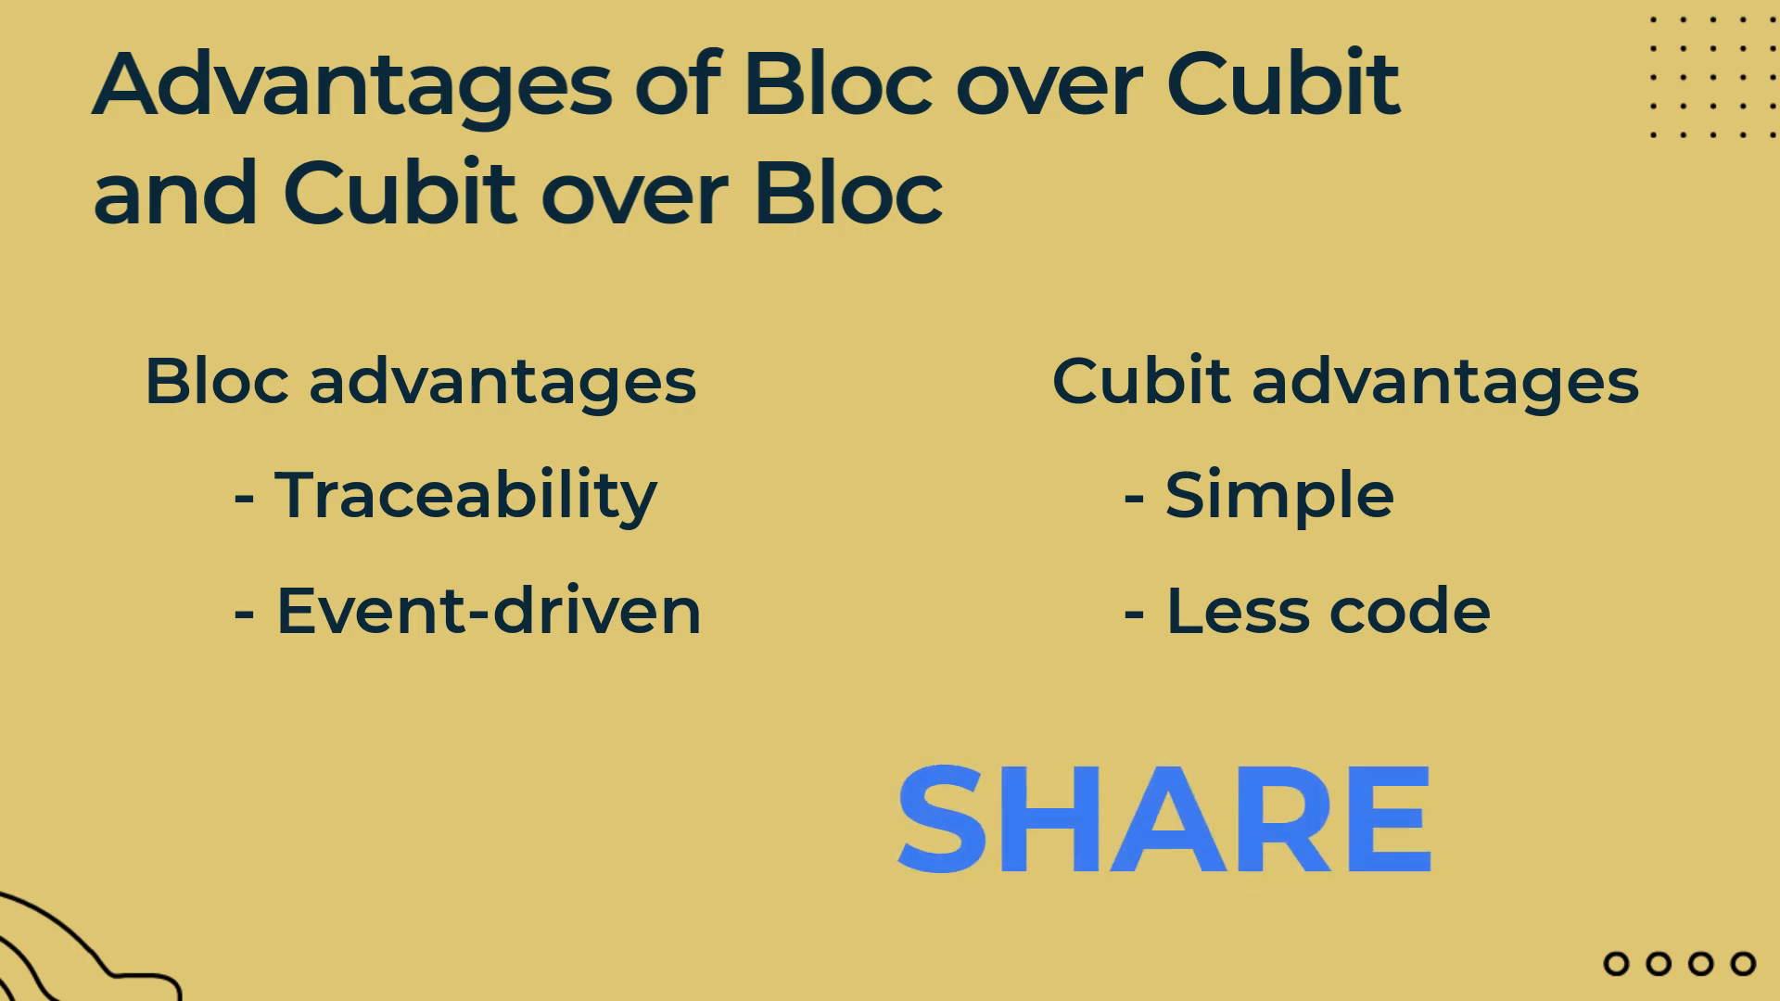
click(1157, 817)
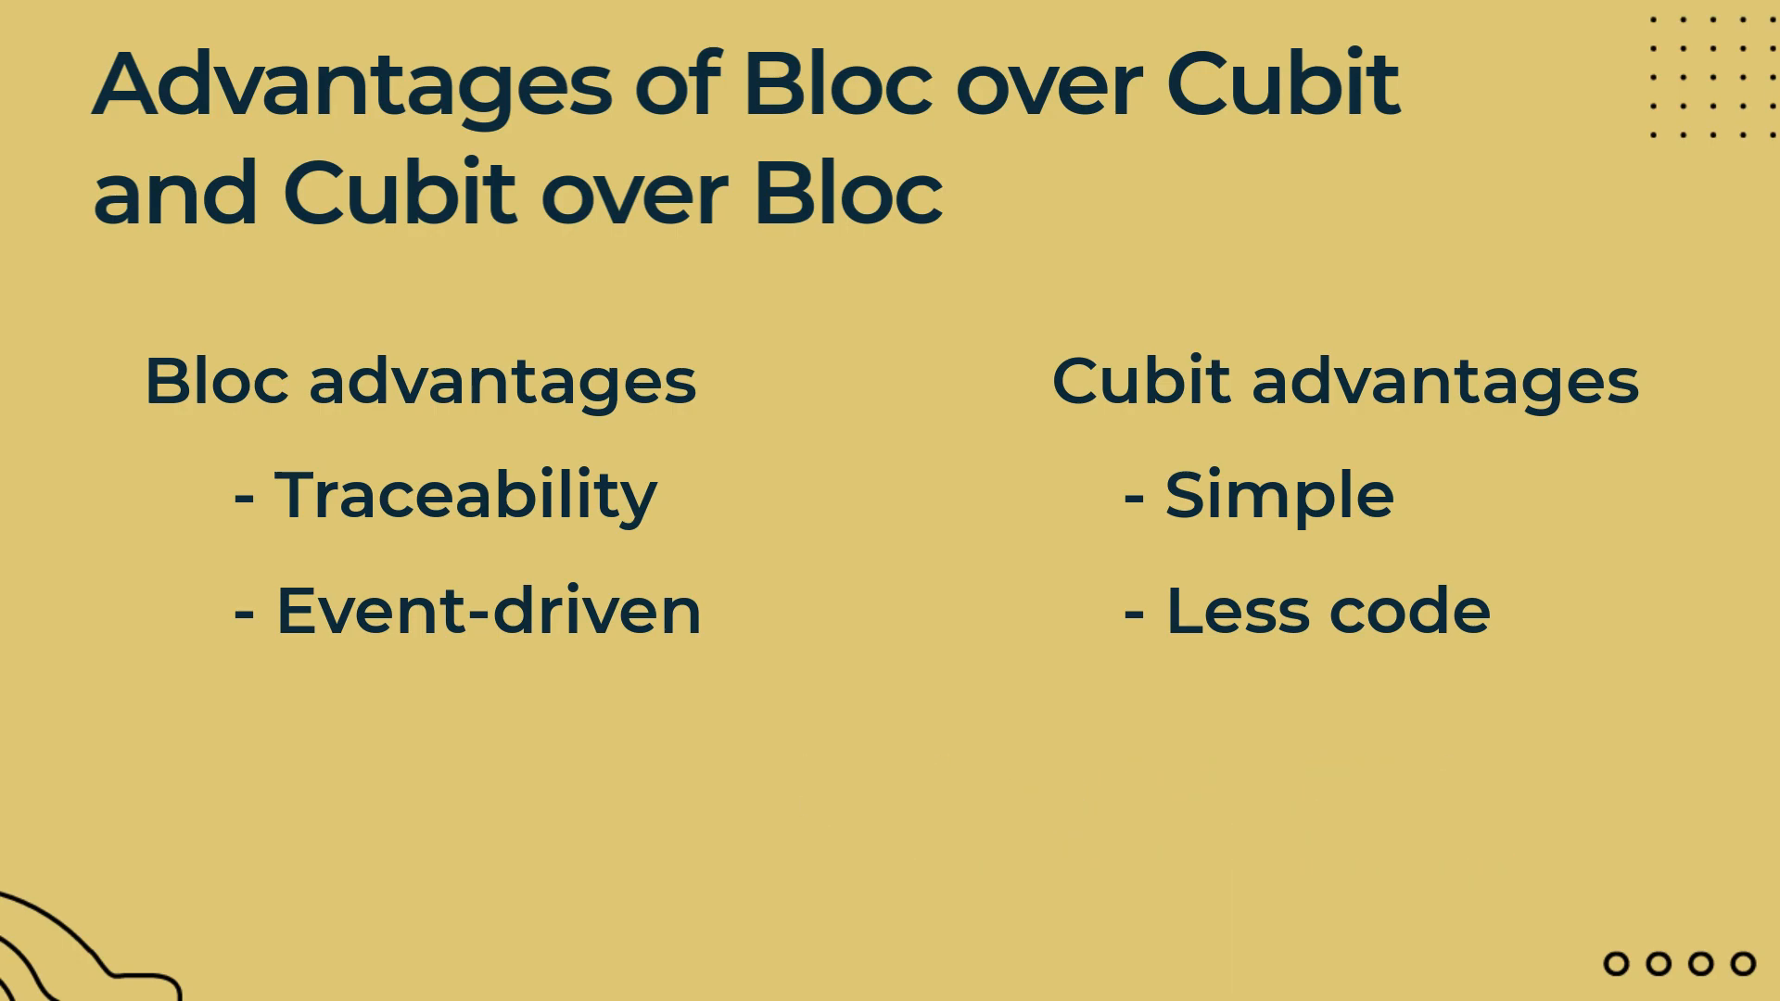